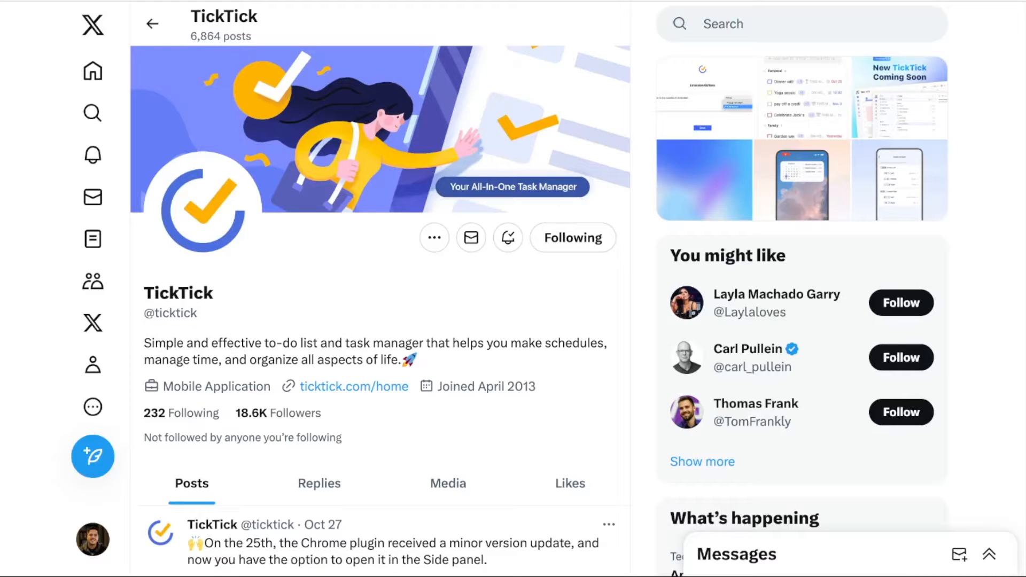
mouse_move(283, 488)
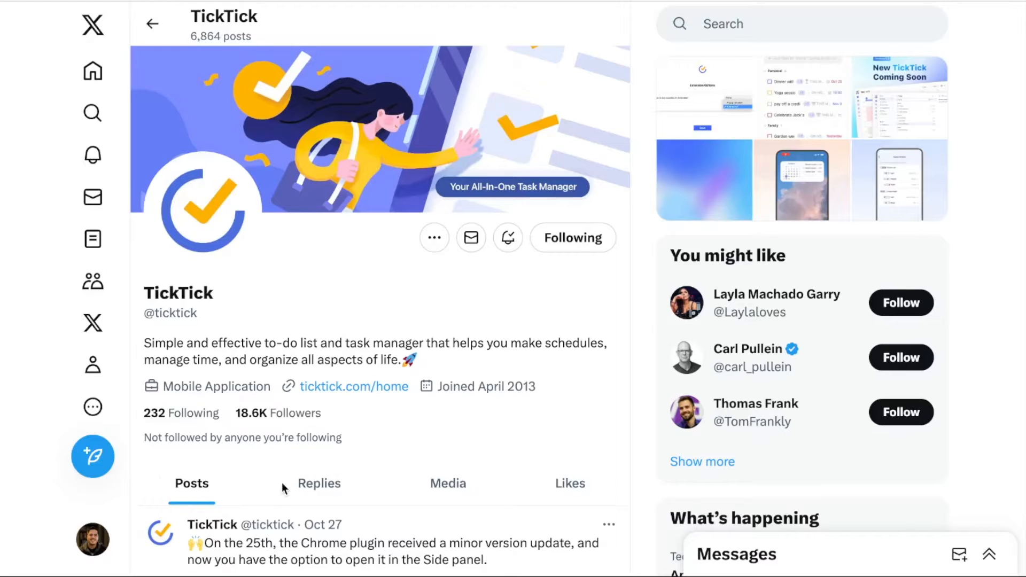
mouse_move(332, 466)
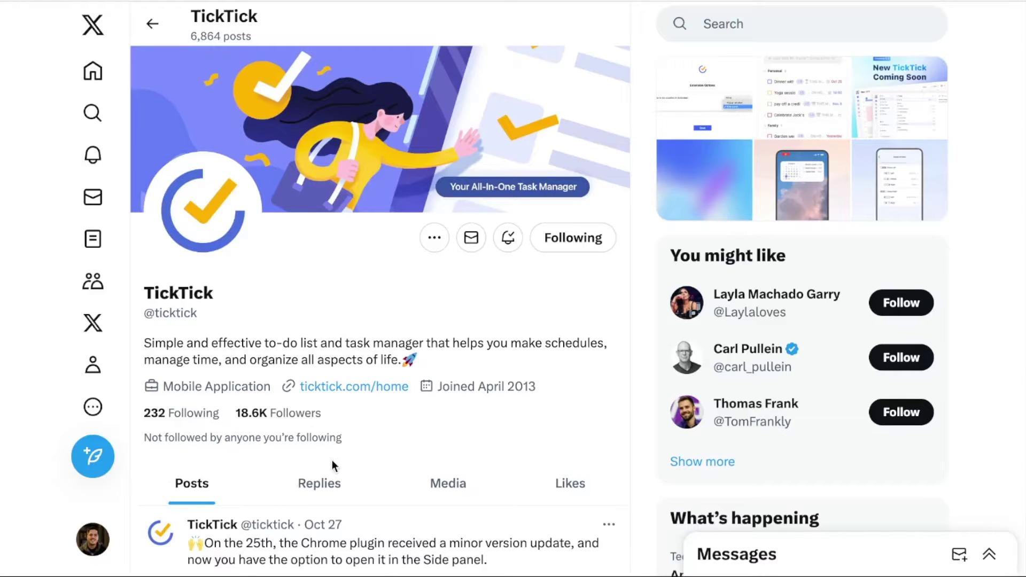
- Scroll TickTick's X feed past the Chrome plugin post to the Oct 26 Desktop 5.0 post
scroll(down, 3)
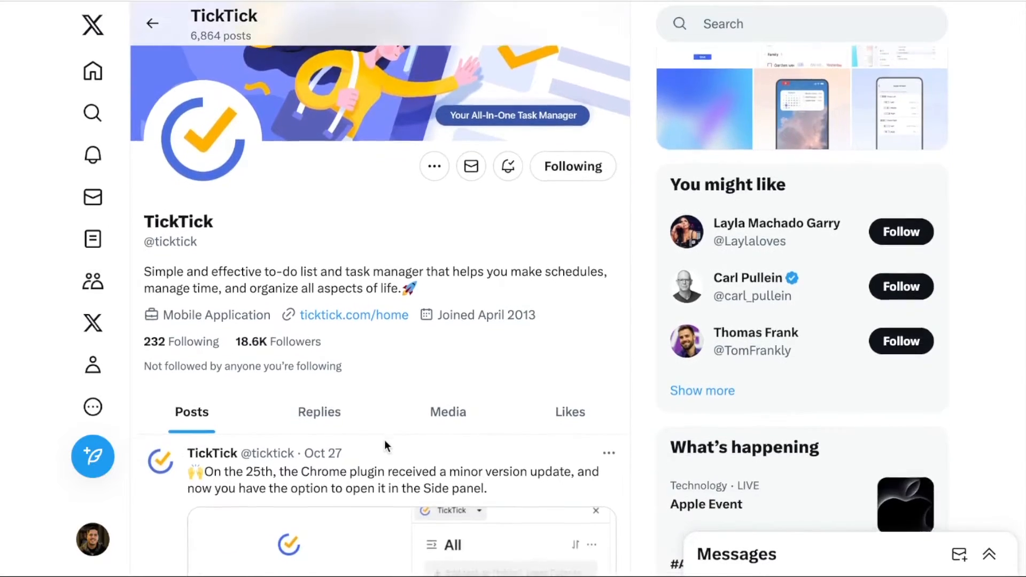
scroll(down, 3)
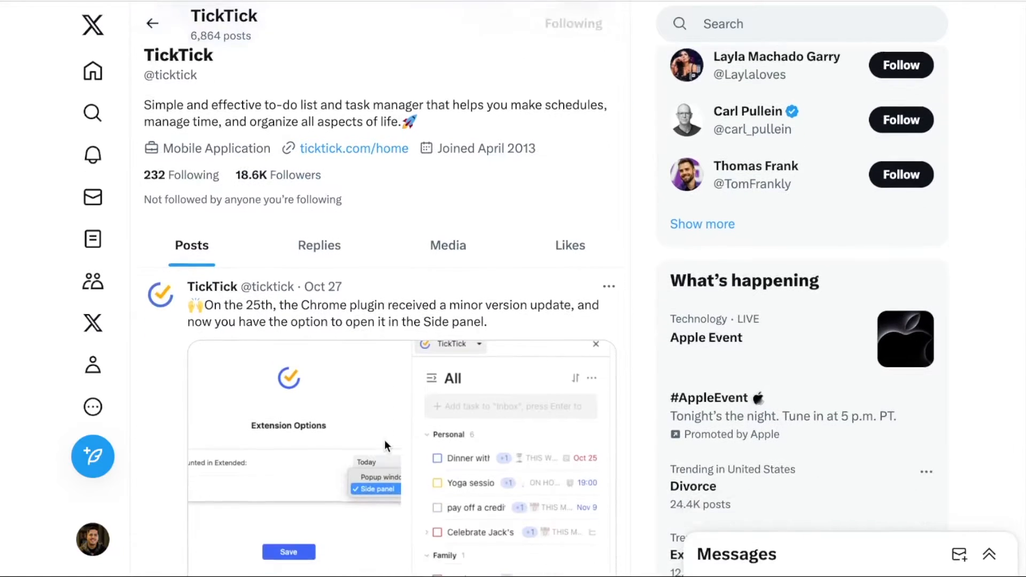
scroll(down, 3)
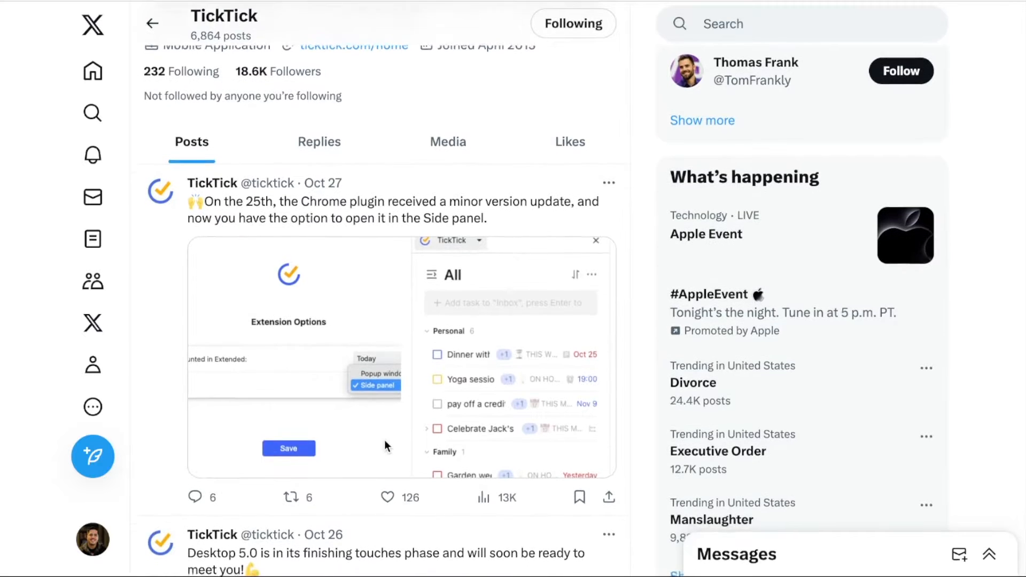
scroll(down, 3)
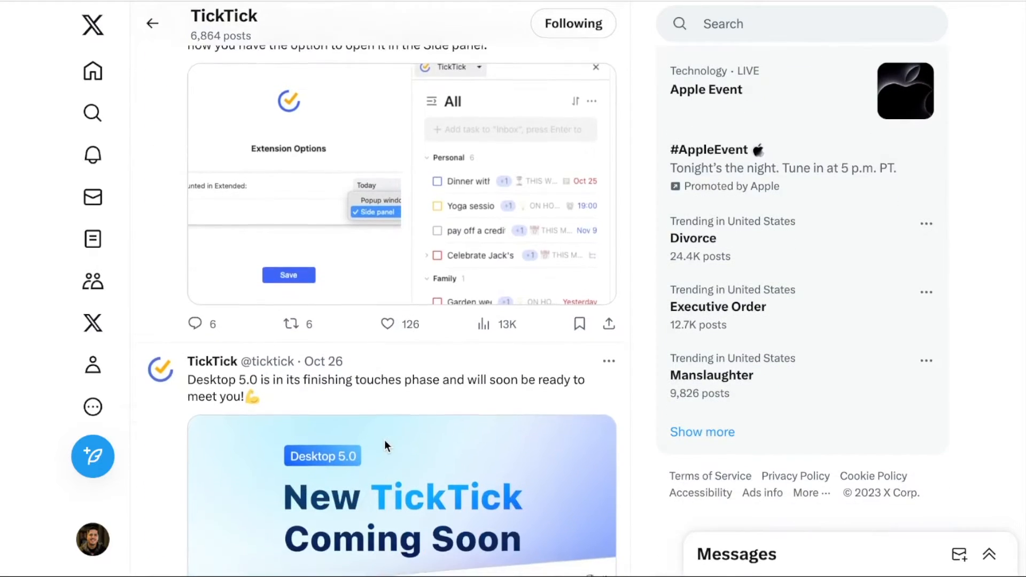
scroll(down, 3)
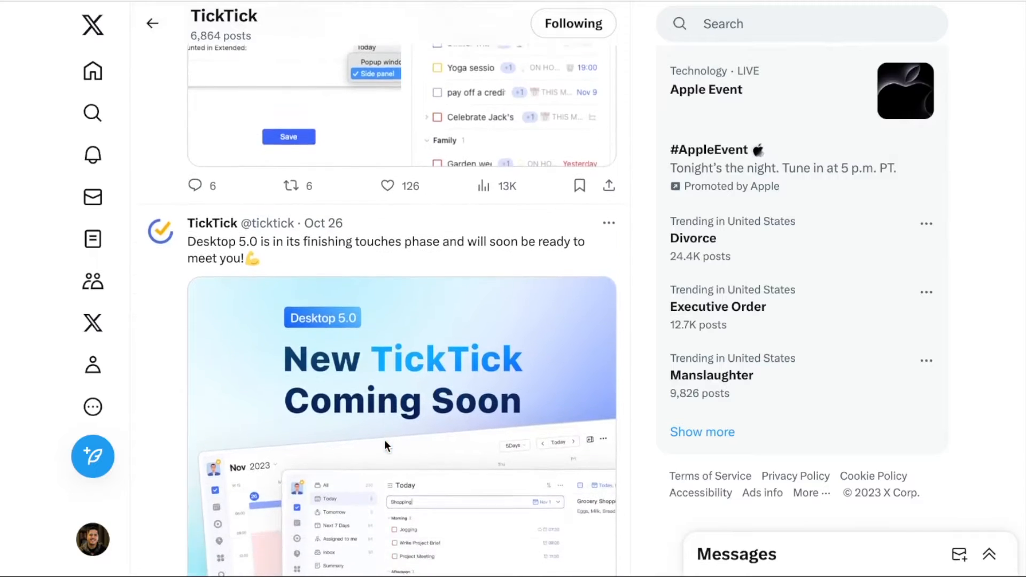
scroll(down, 3)
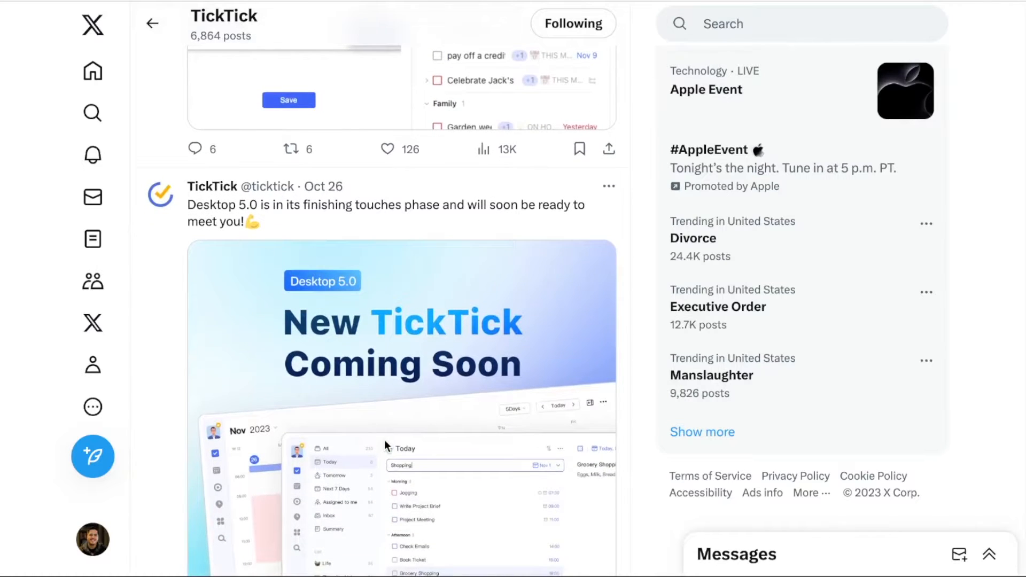
scroll(up, 3)
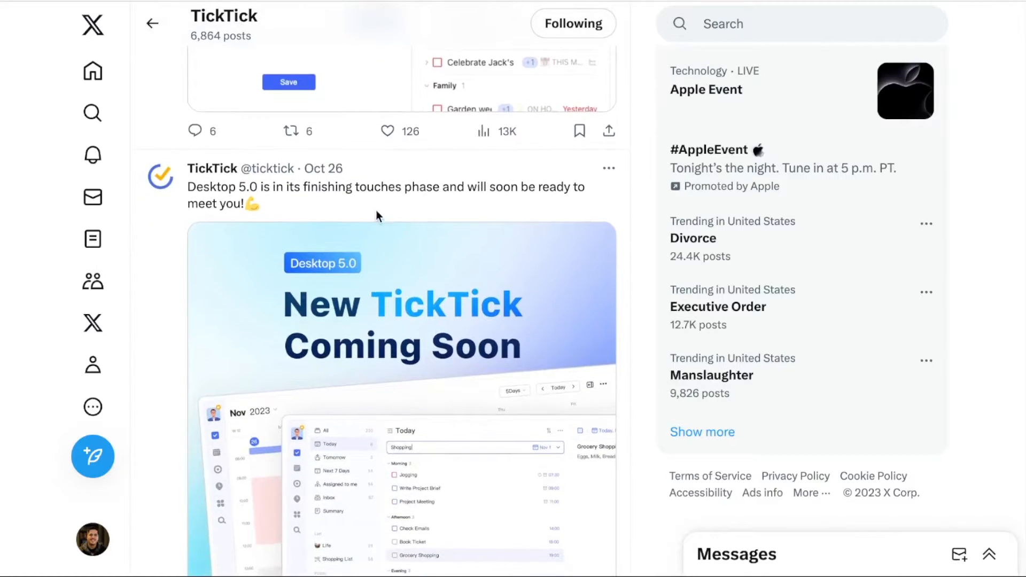
mouse_move(378, 244)
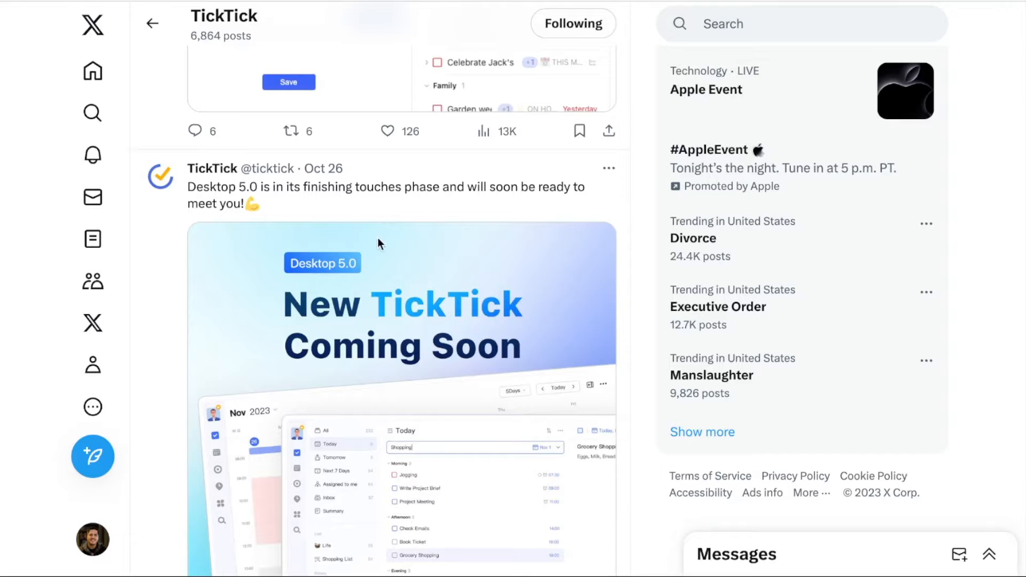
mouse_move(368, 236)
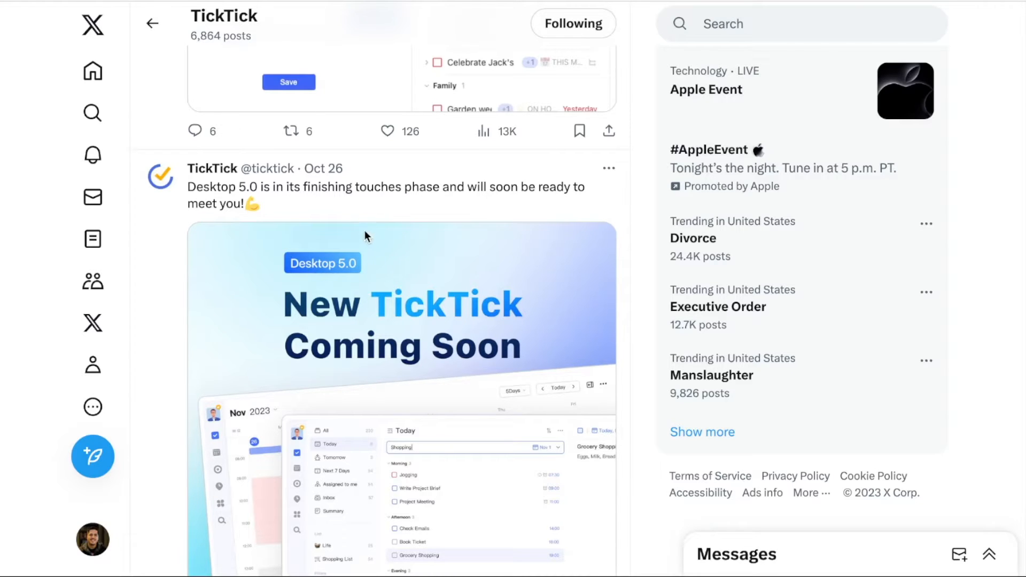
scroll(up, 3)
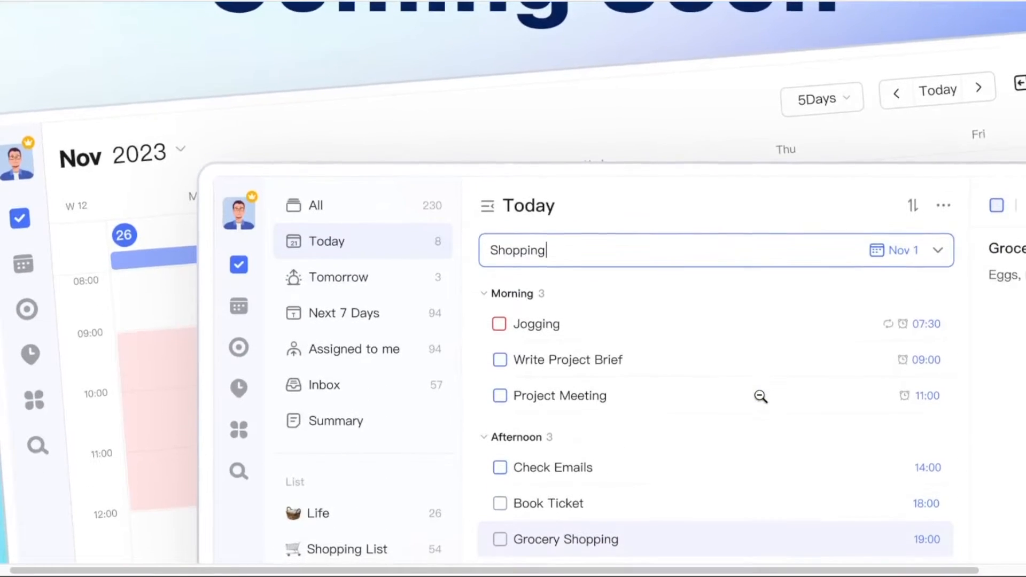
scroll(down, 3)
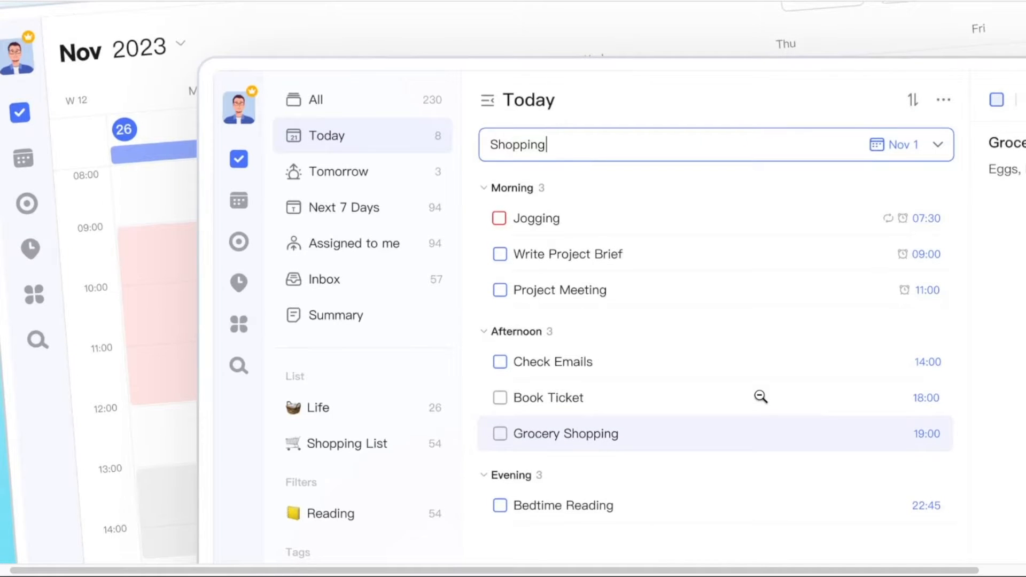
mouse_move(757, 404)
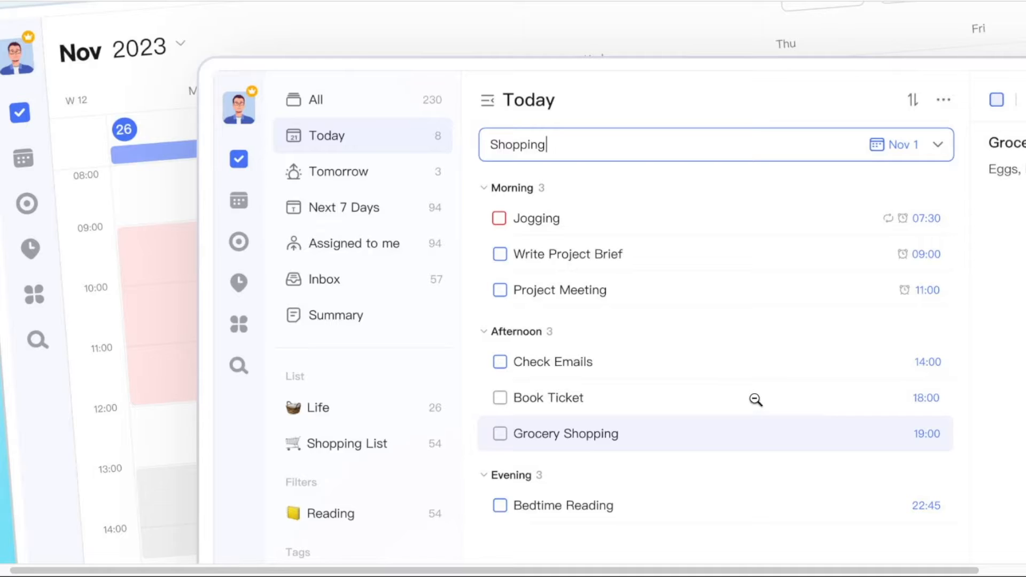
mouse_move(738, 390)
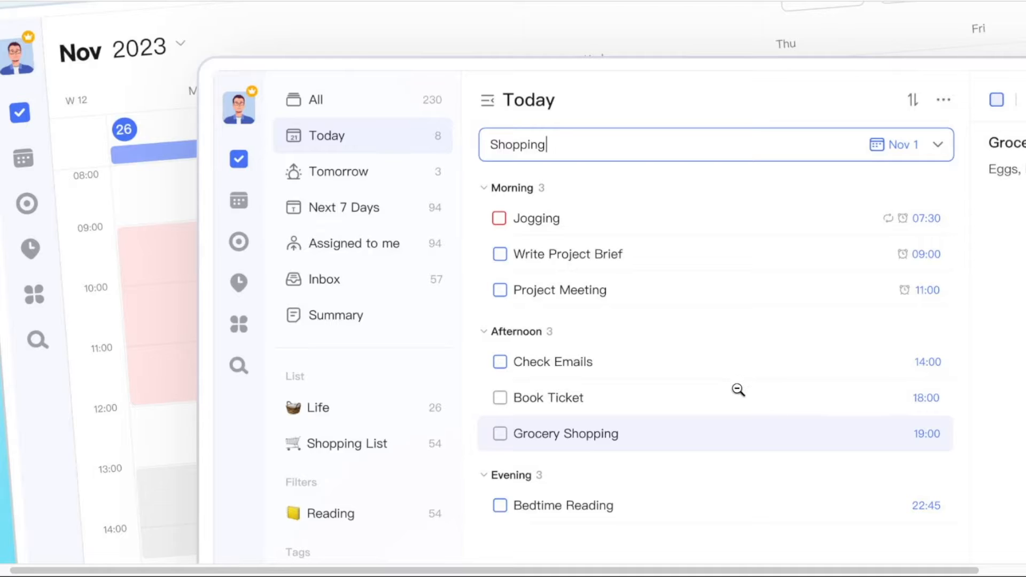
mouse_move(503, 553)
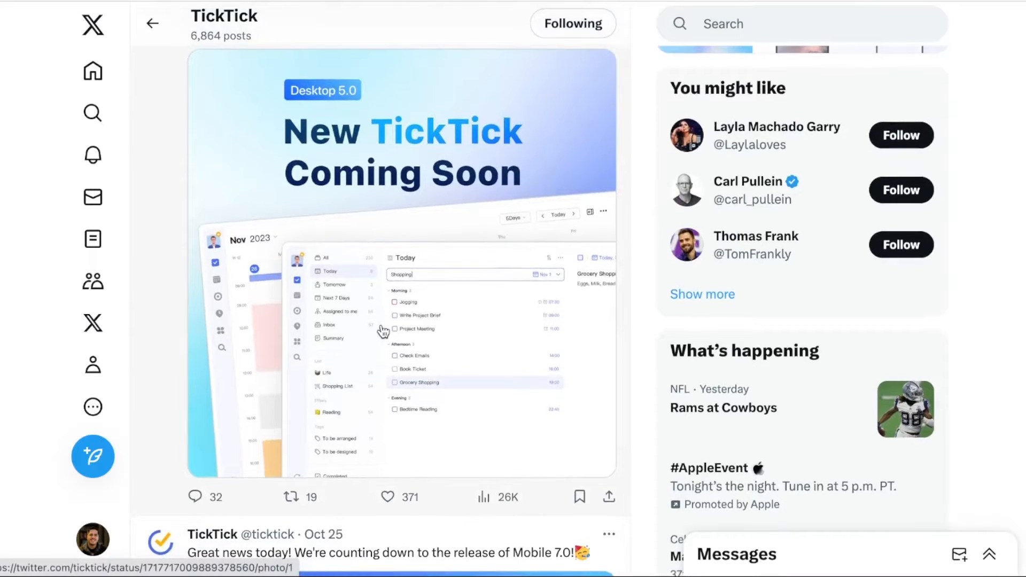
- Scroll past the Desktop 5.0 image to TickTick's Oct 25 Mobile 7.0 countdown post
scroll(down, 3)
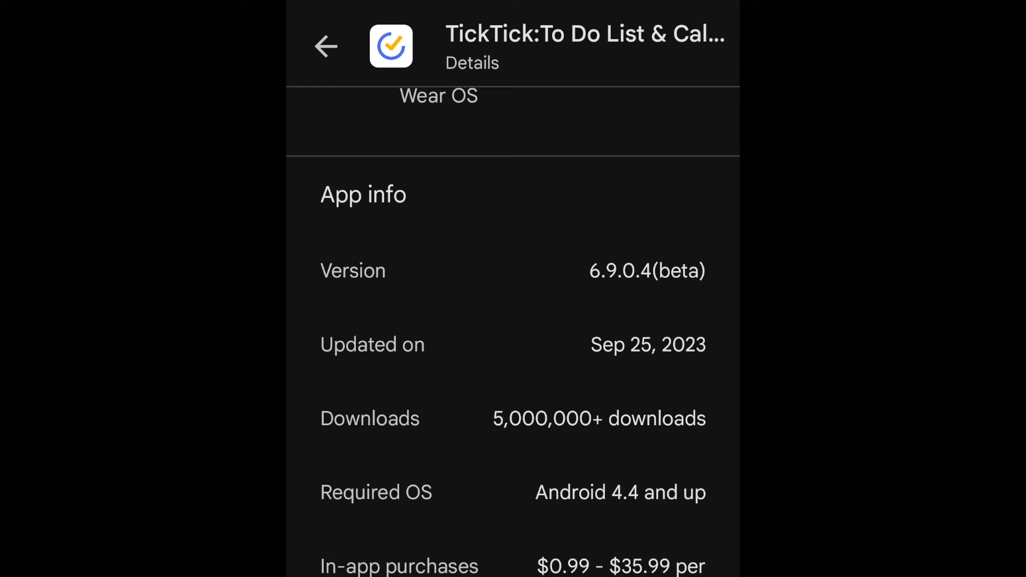
- Scroll the TickTick Play Store details to App info showing version 6.9.0.4(beta), Sep 25, 2023
scroll(up, 3)
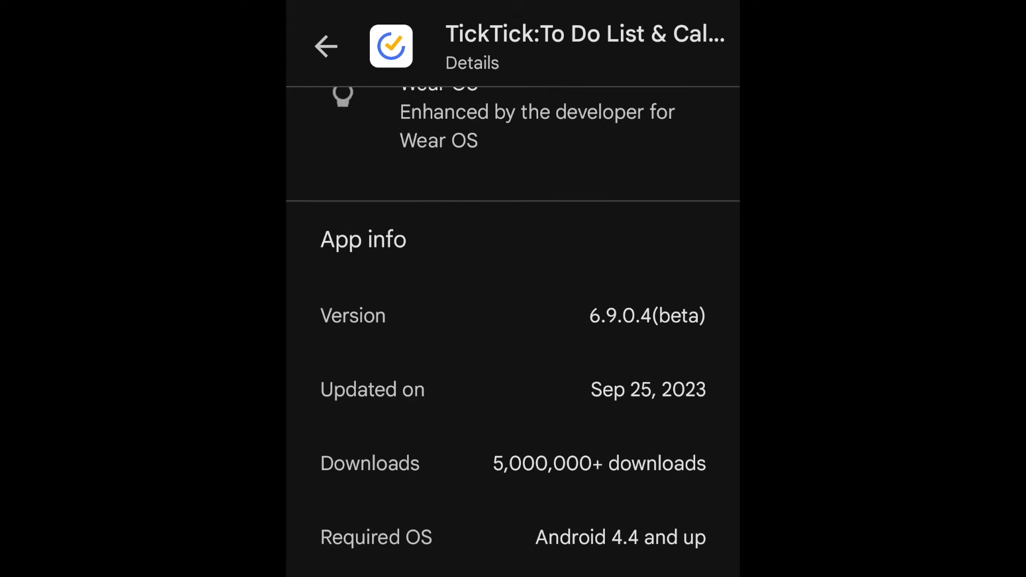
scroll(up, 3)
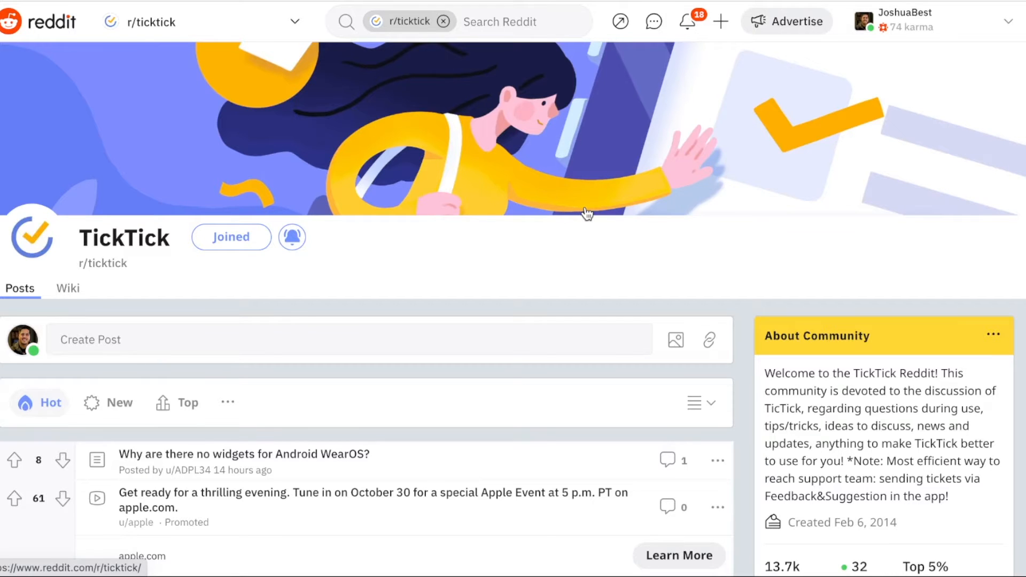
- Scroll the r/ticktick feed down to the 'Some of the new features coming to 7.0' post
scroll(down, 3)
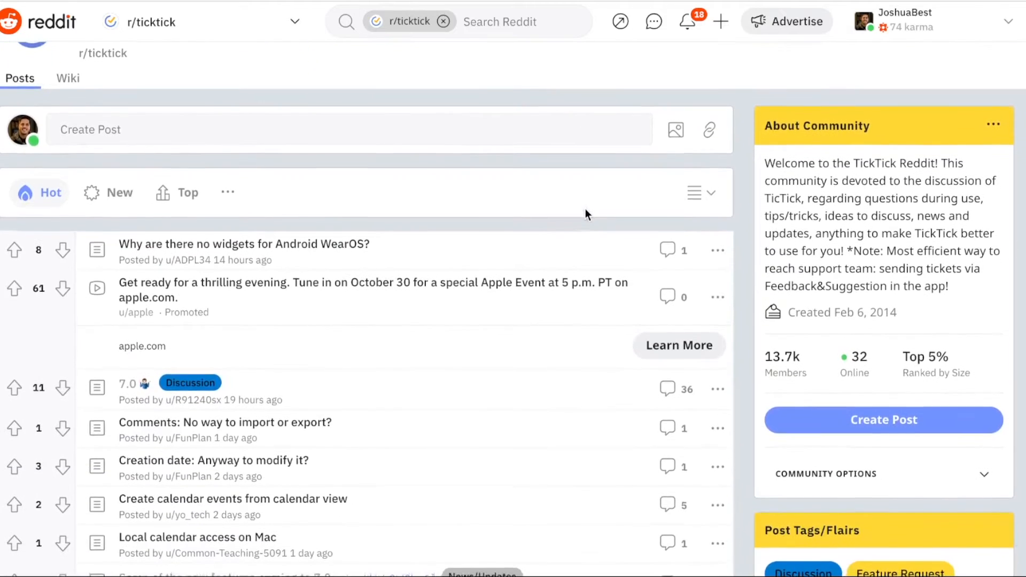
scroll(down, 3)
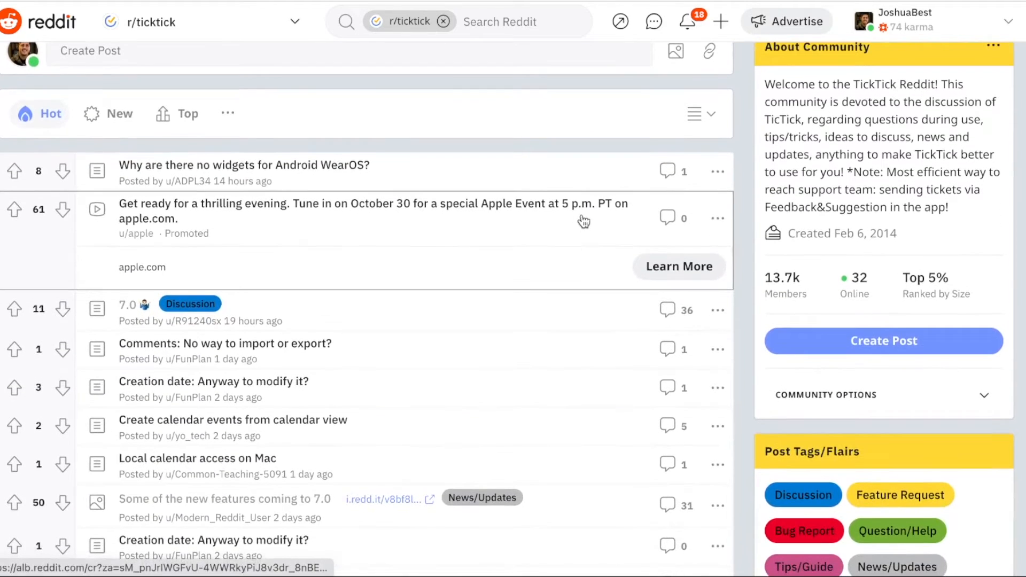
mouse_move(484, 300)
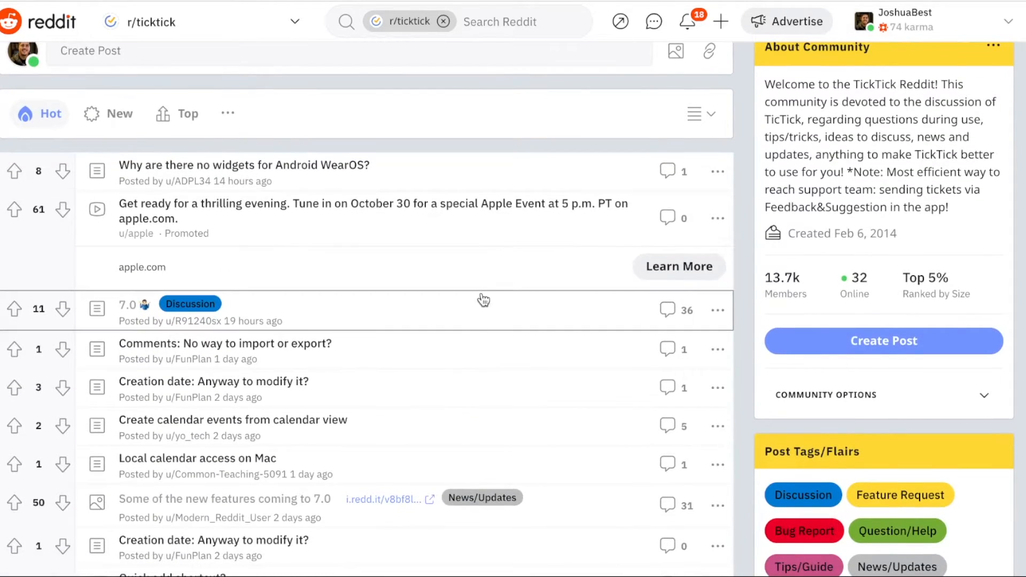
scroll(down, 3)
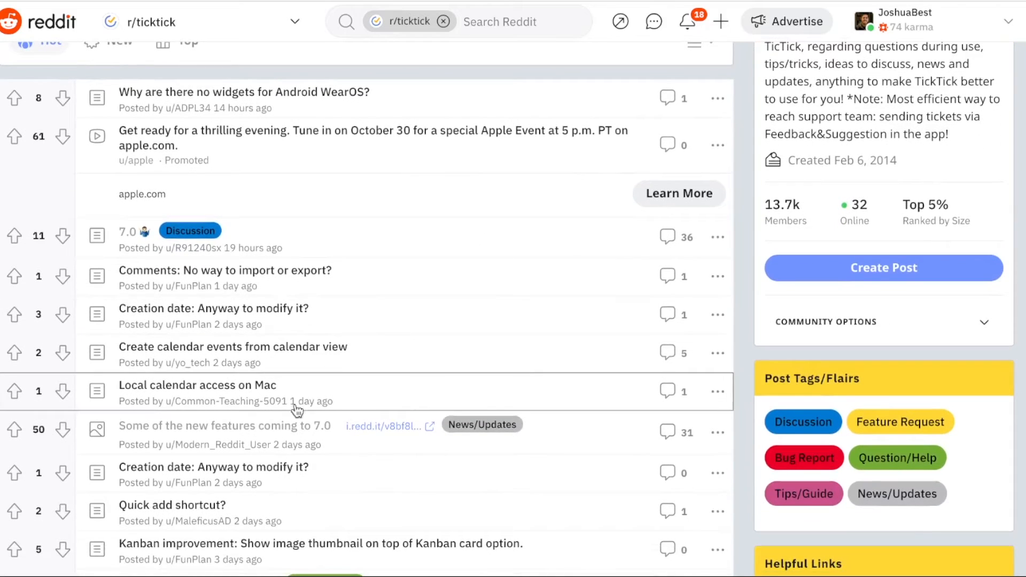
scroll(up, 3)
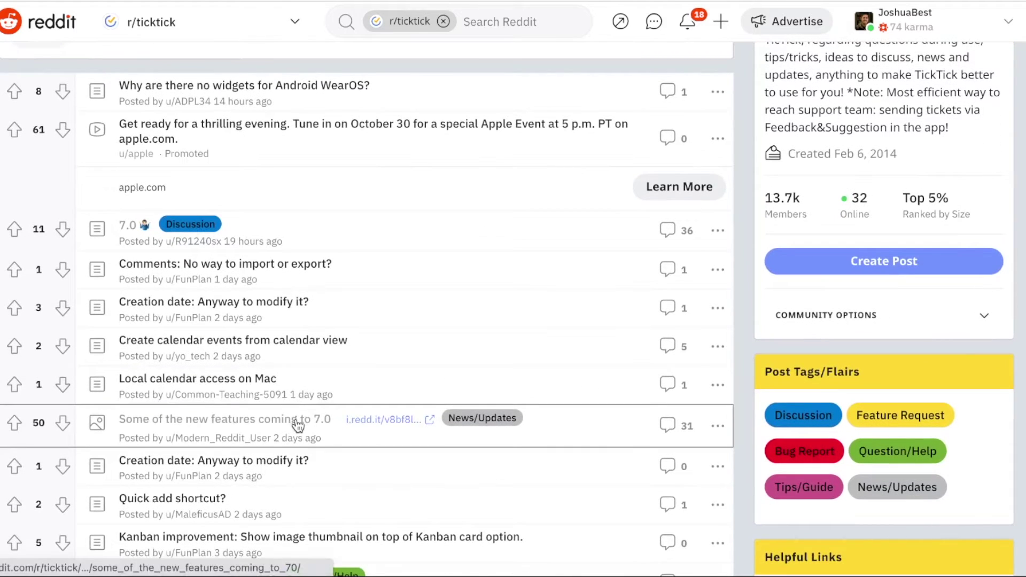
- Open the 'Some of the new features coming to 7.0' post and view its screenshot
click(224, 419)
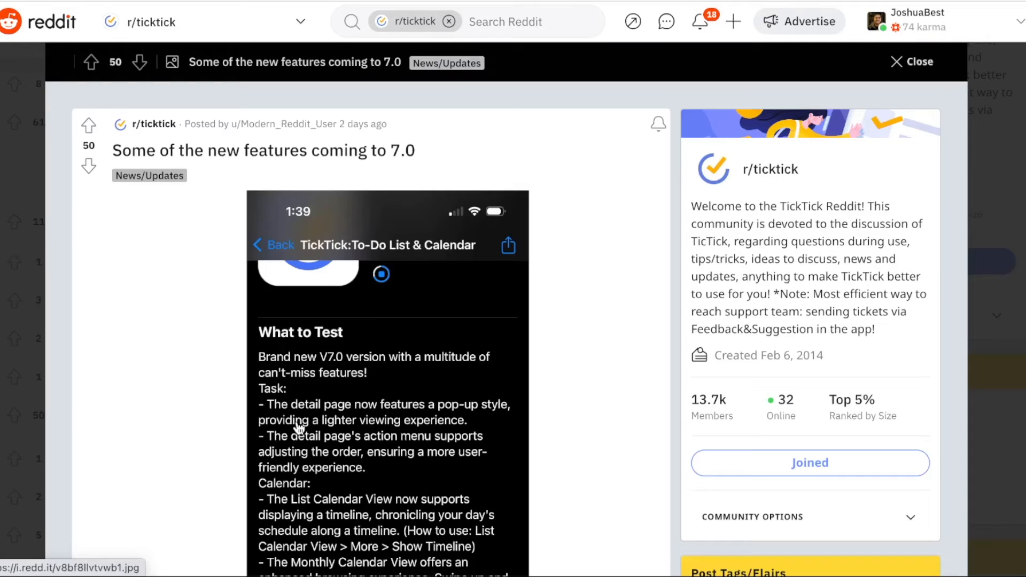
click(88, 125)
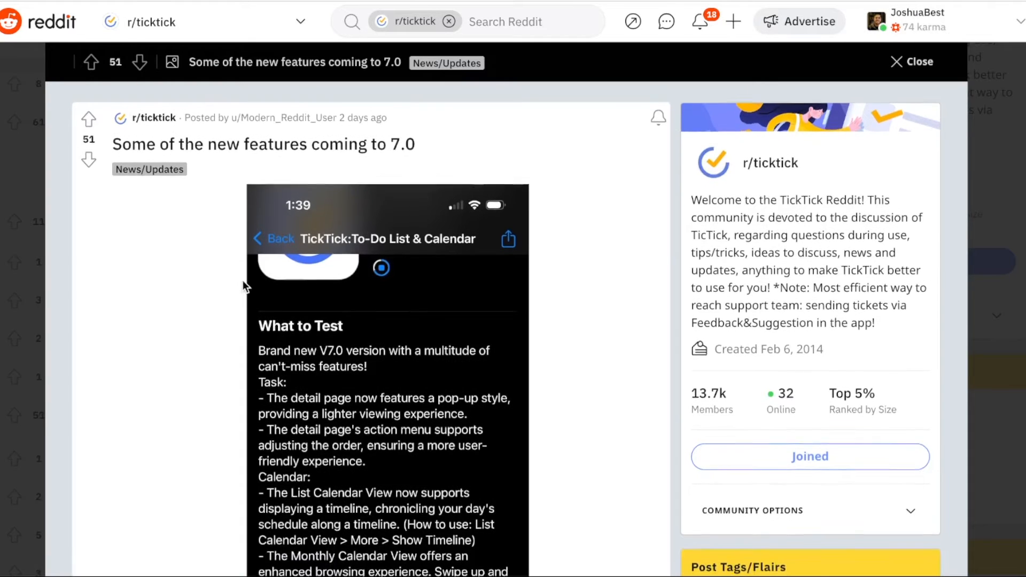
scroll(down, 3)
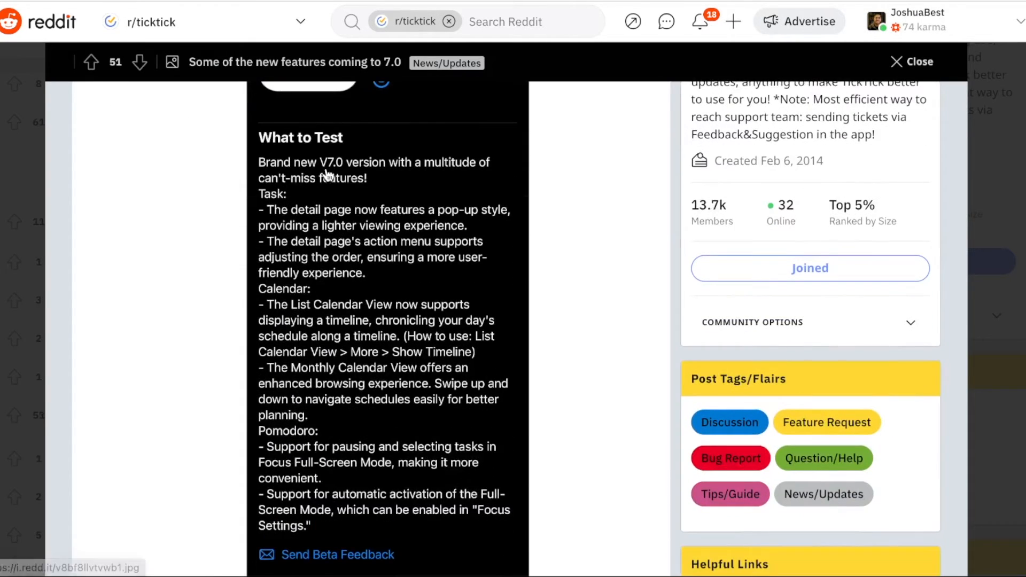
mouse_move(234, 374)
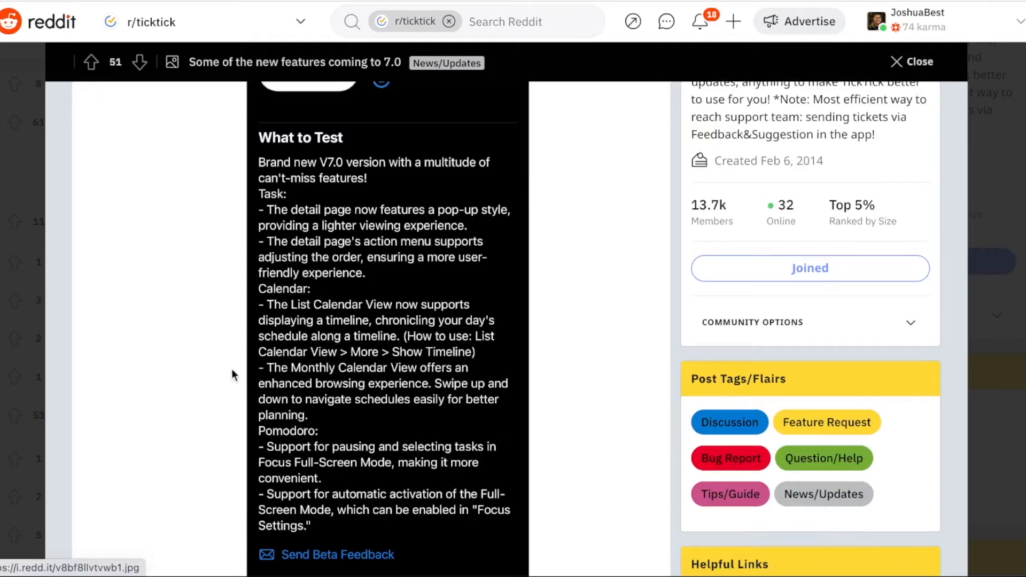
scroll(up, 3)
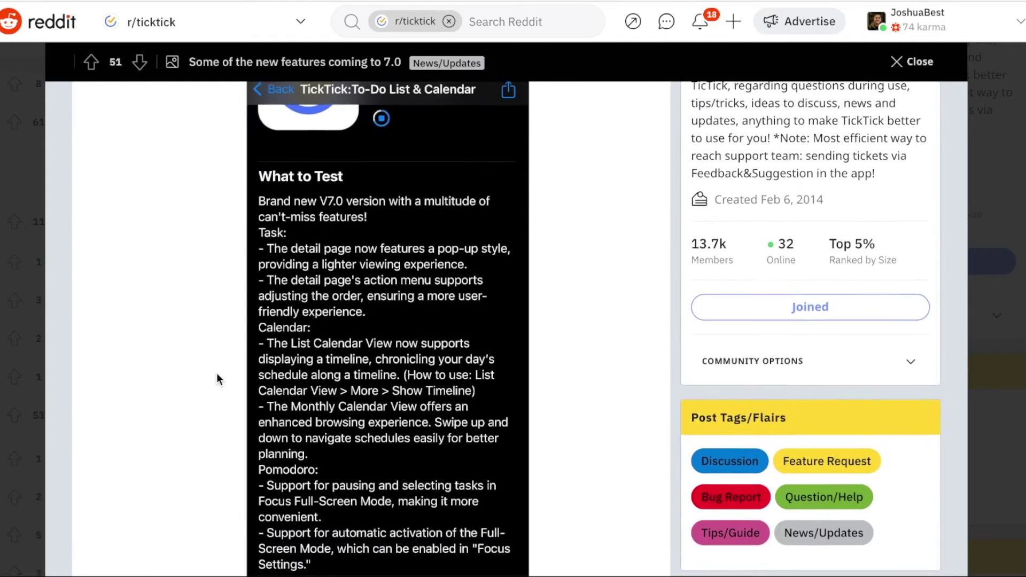
scroll(down, 3)
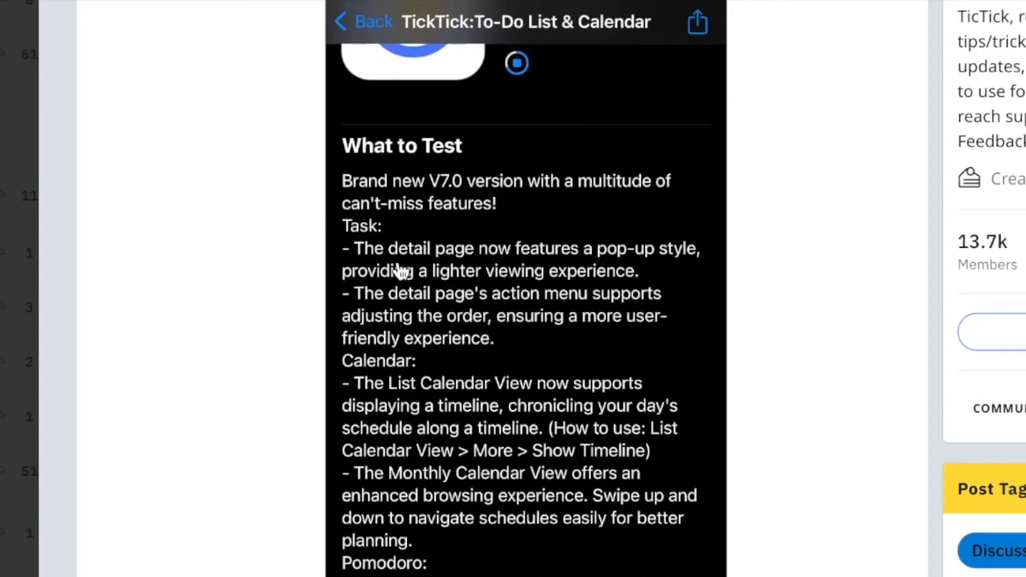
mouse_move(448, 271)
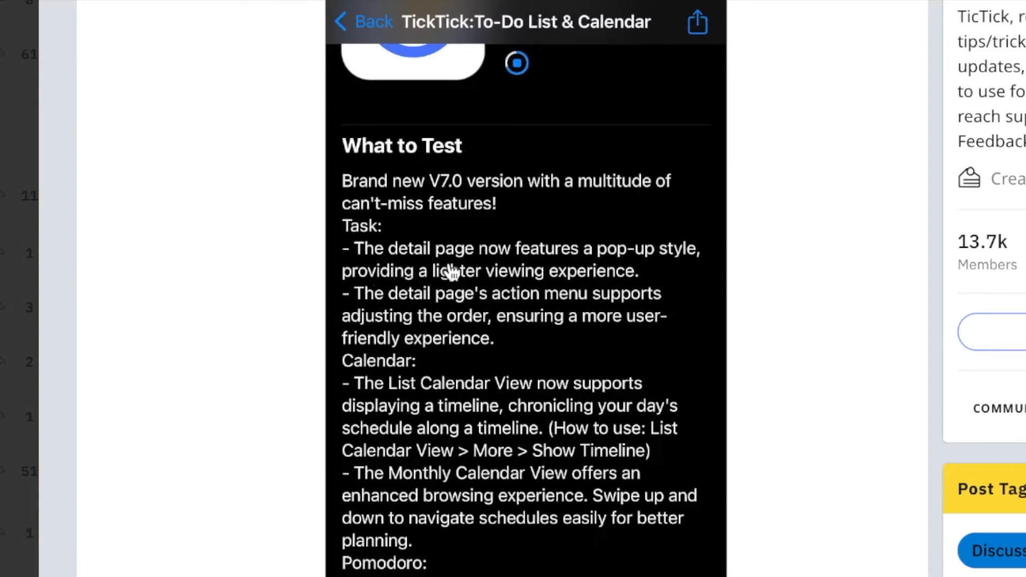
mouse_move(481, 294)
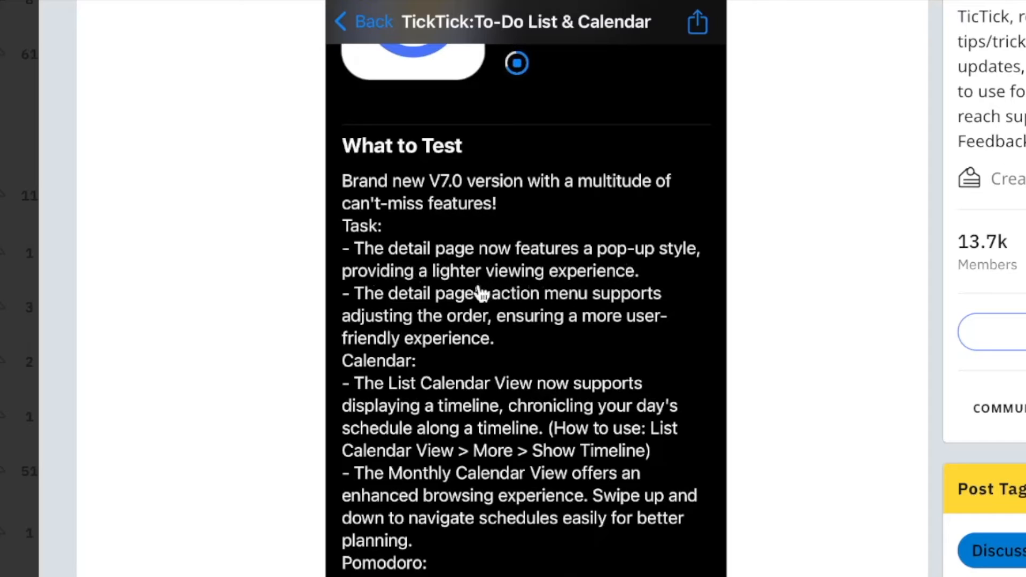
mouse_move(536, 288)
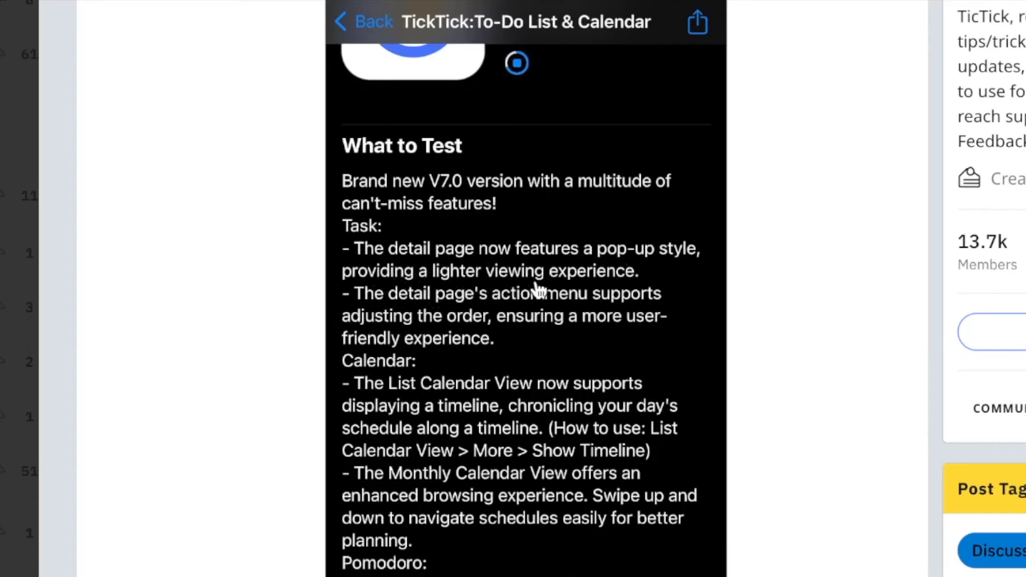
- Read the What to Test beta notes down to the comments about Things and Sorted
scroll(down, 3)
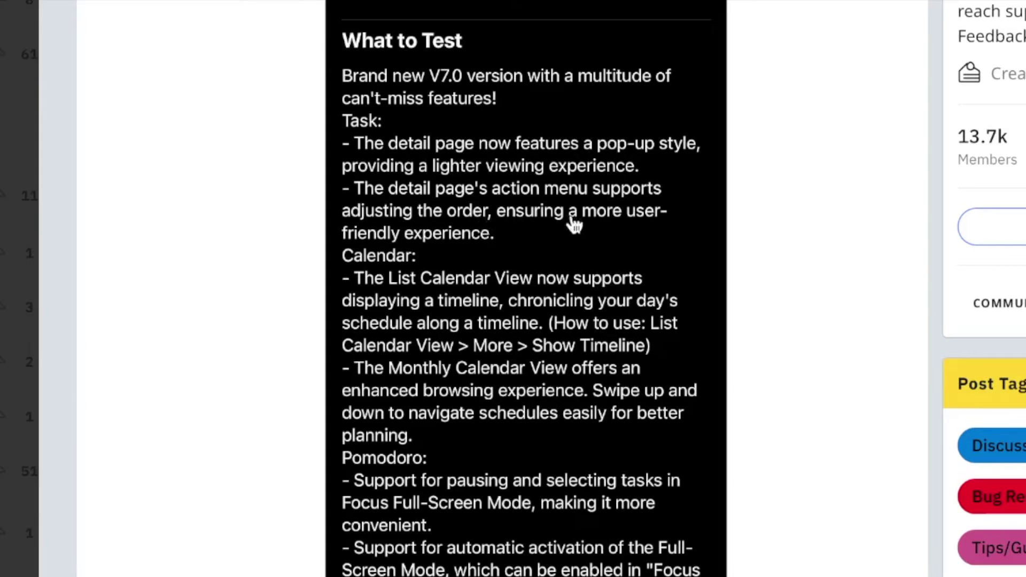
mouse_move(497, 285)
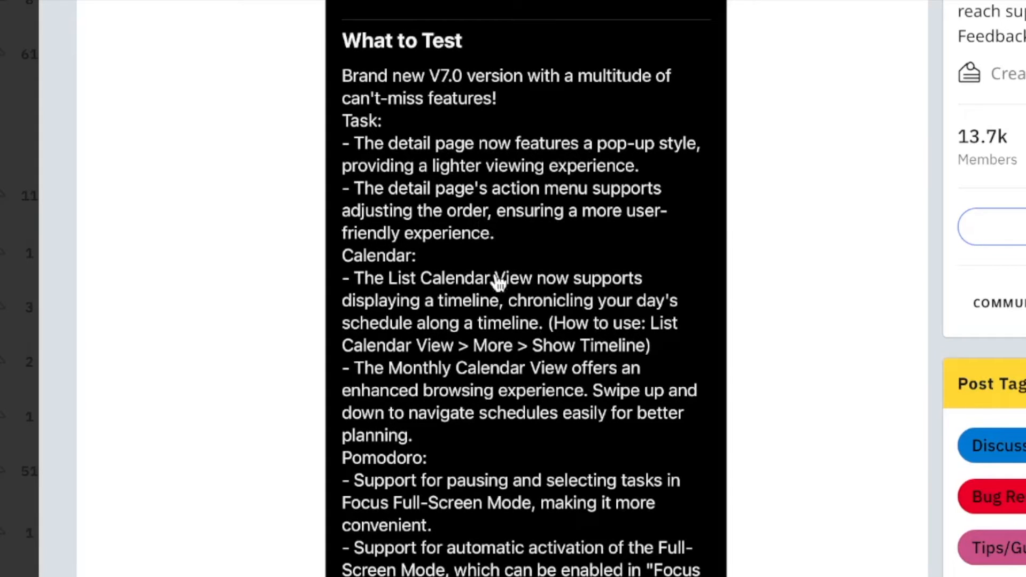
mouse_move(484, 260)
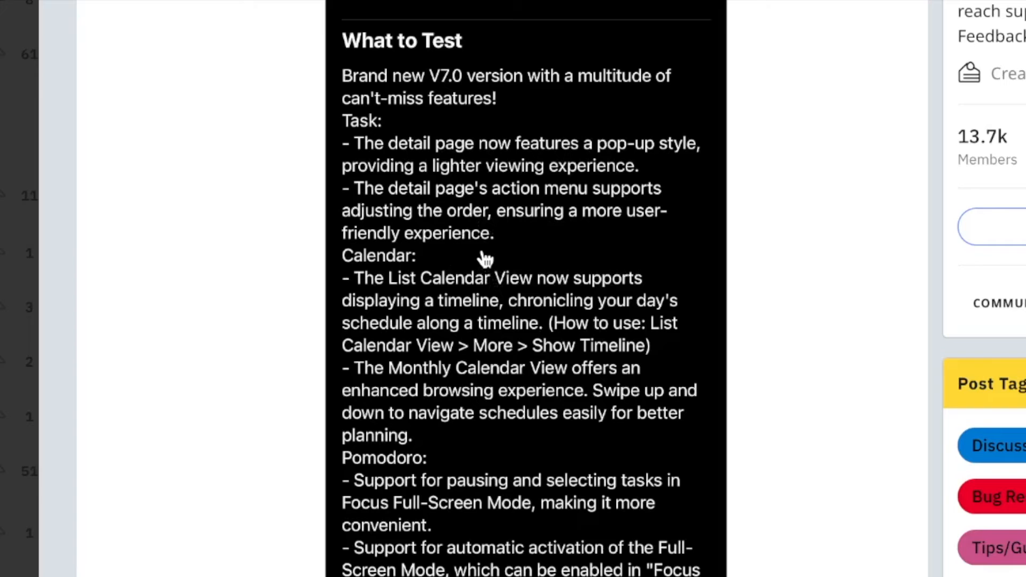
scroll(down, 3)
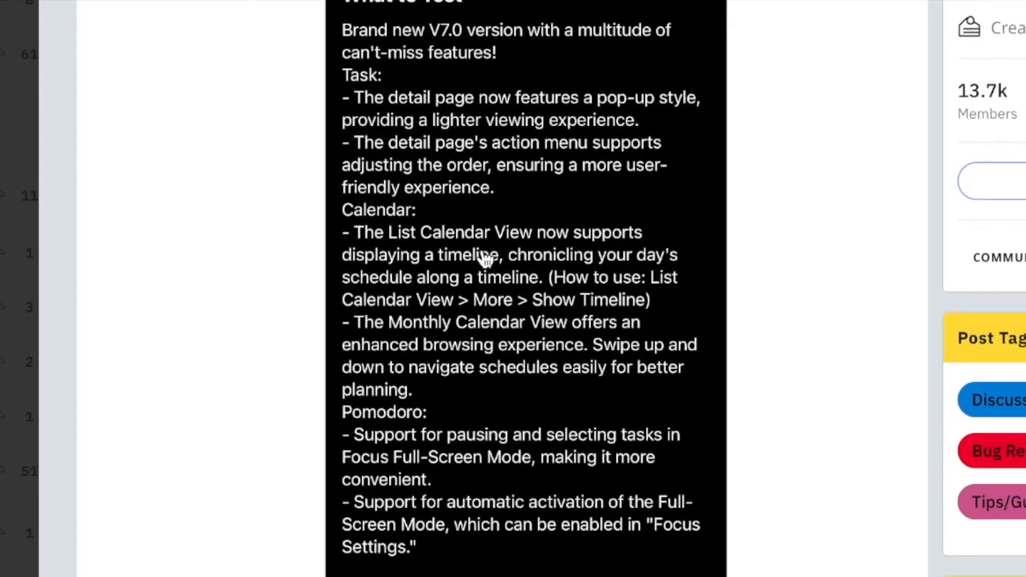
scroll(down, 3)
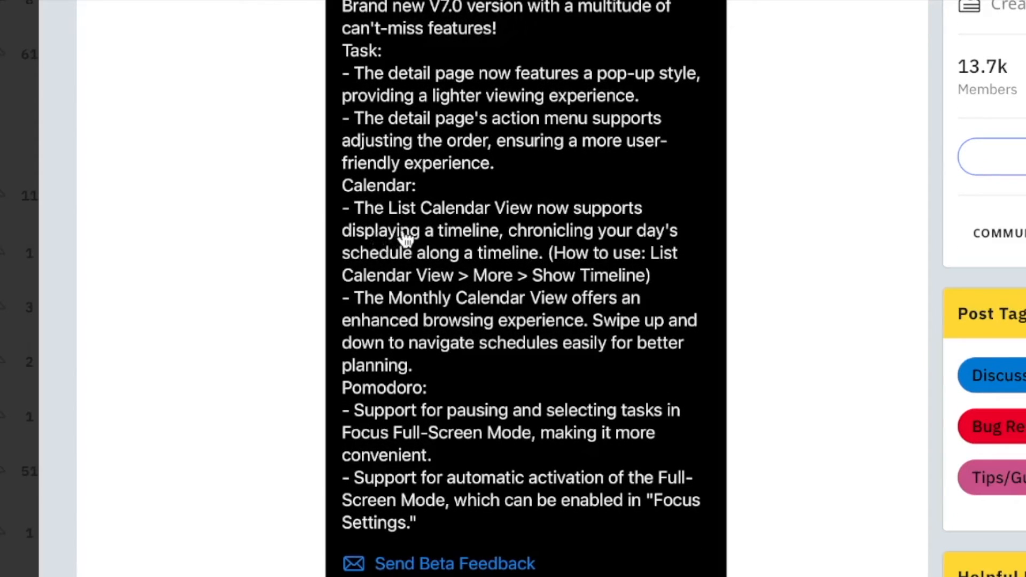
mouse_move(465, 248)
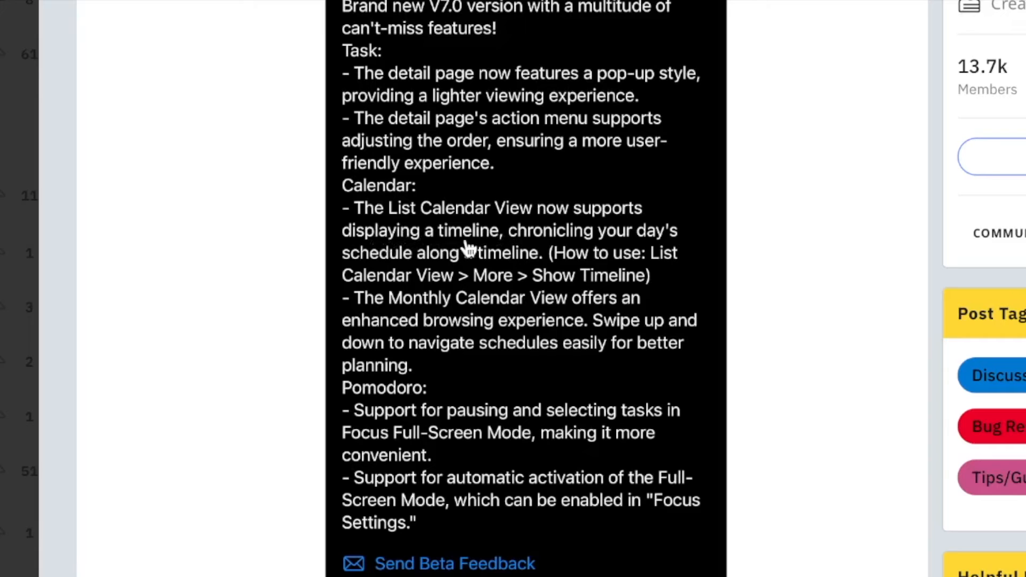
mouse_move(431, 270)
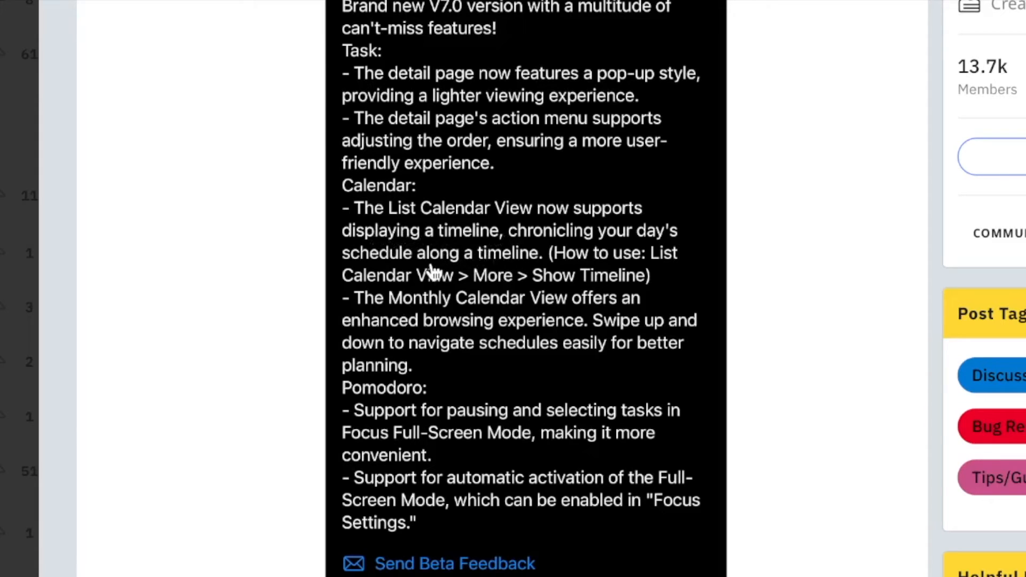
mouse_move(507, 272)
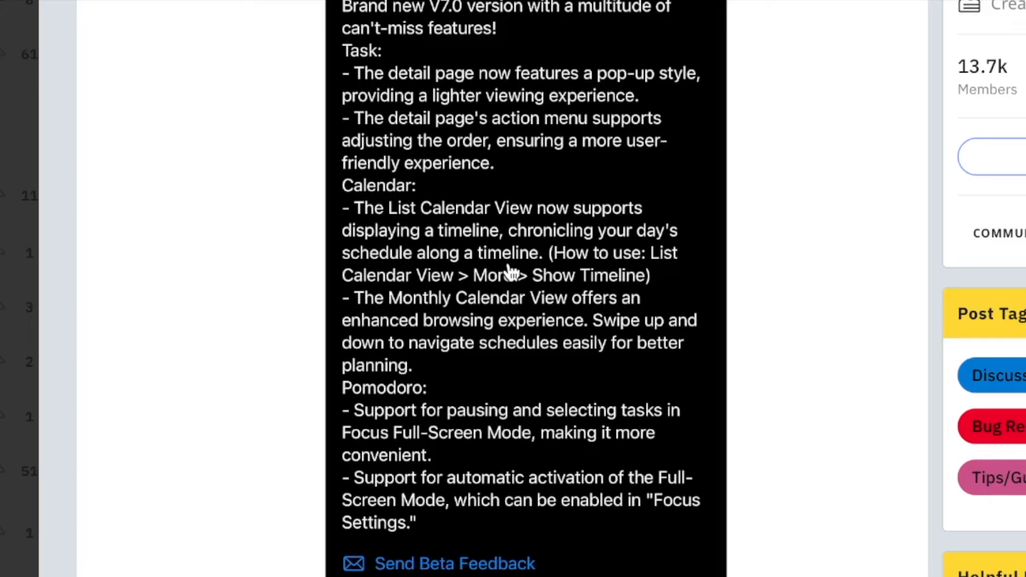
scroll(down, 3)
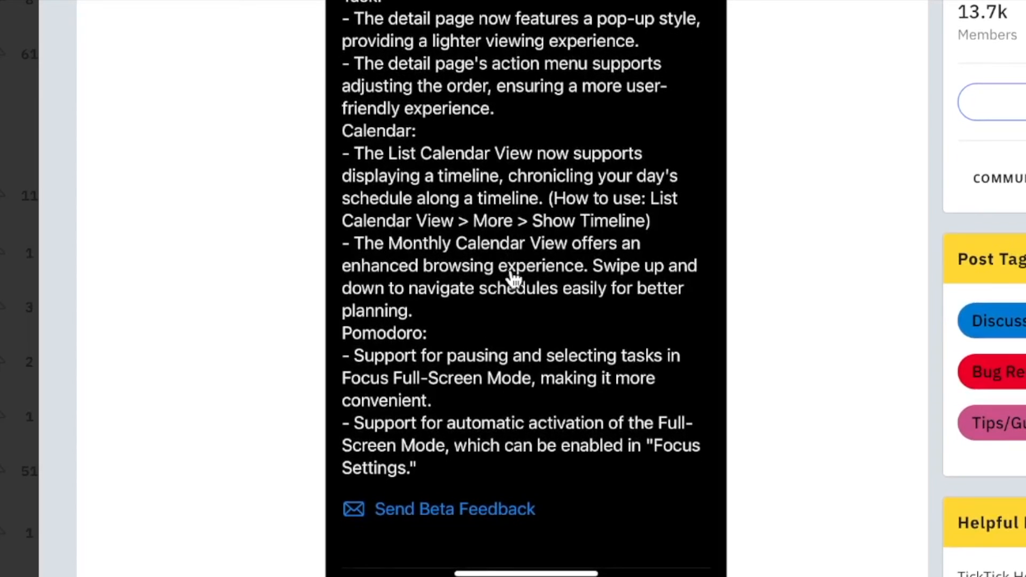
mouse_move(520, 321)
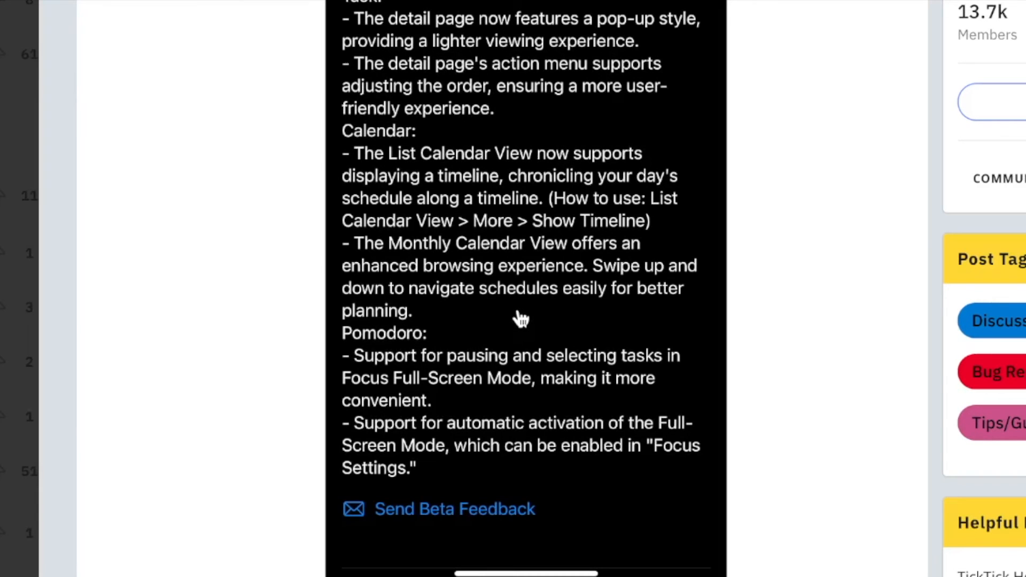
scroll(down, 3)
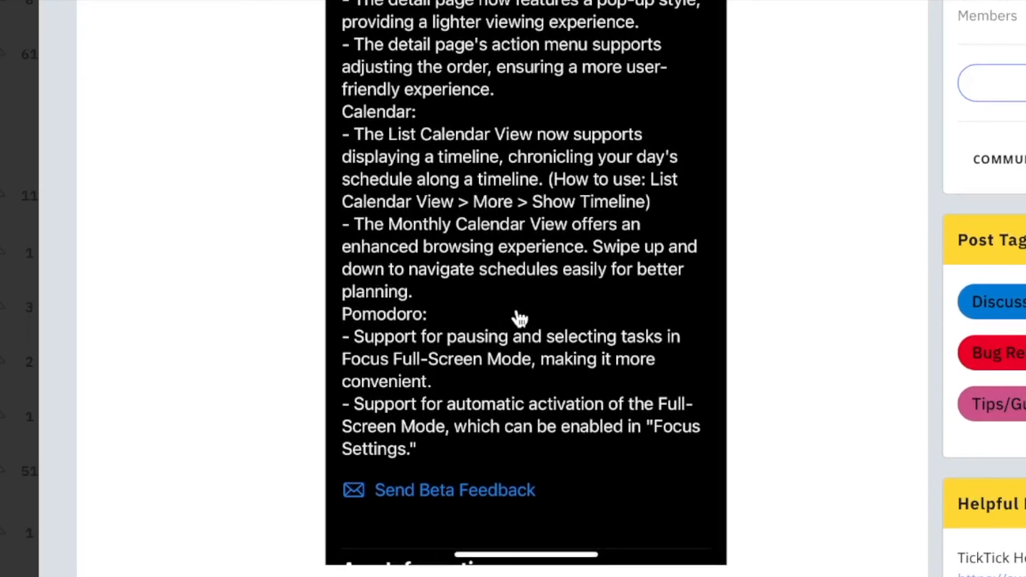
scroll(down, 3)
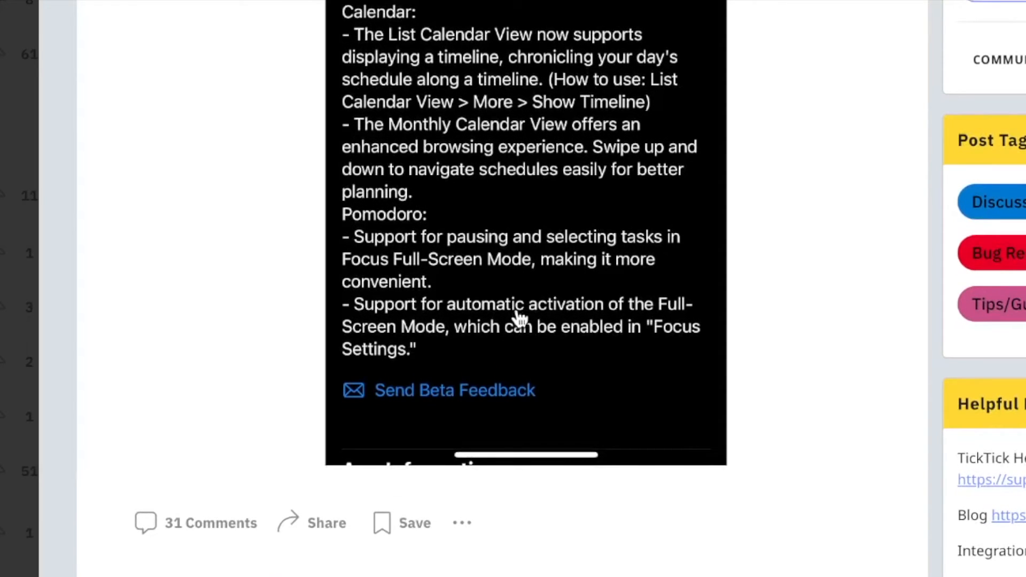
scroll(down, 3)
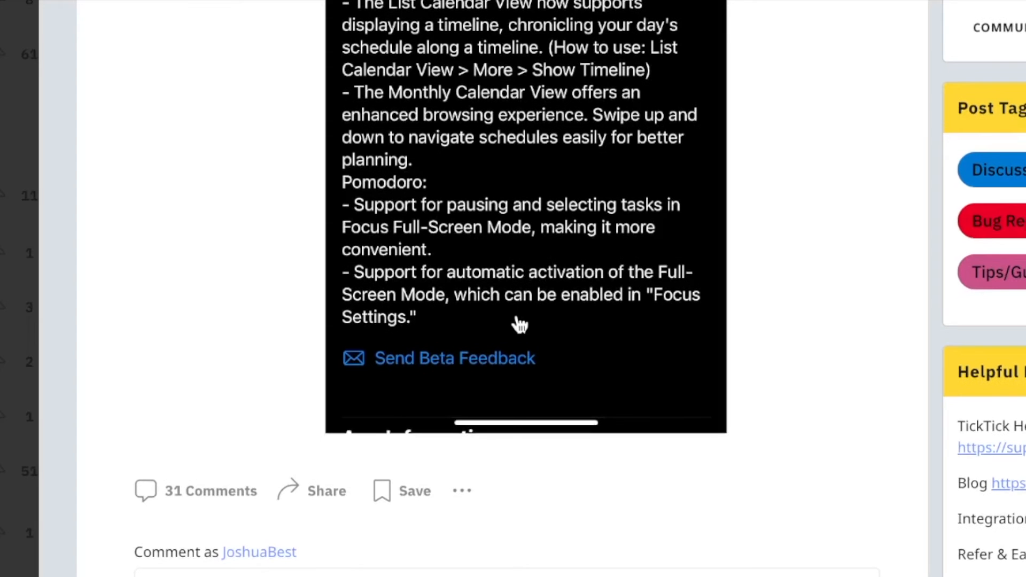
scroll(up, 3)
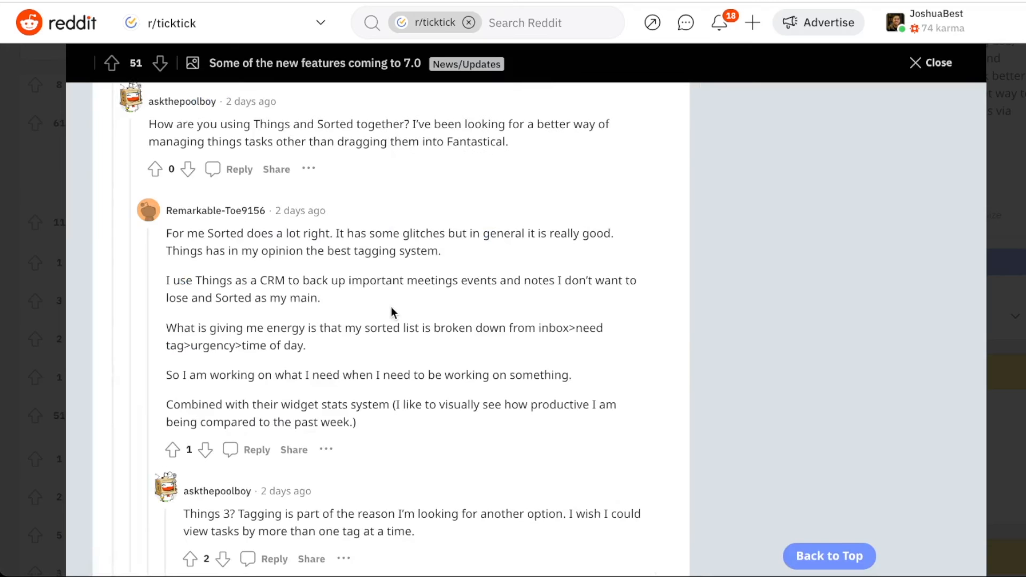
scroll(down, 3)
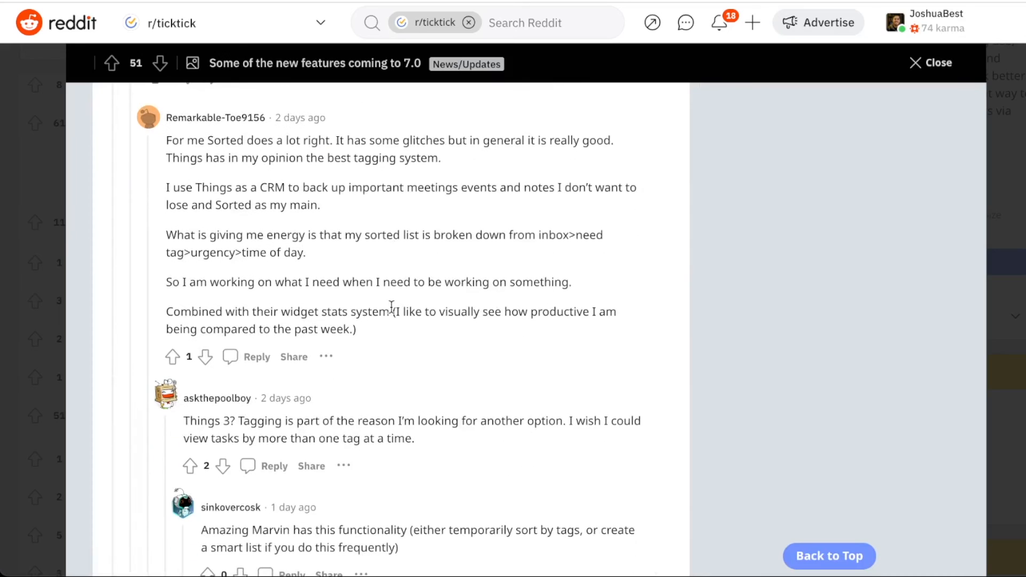
scroll(down, 3)
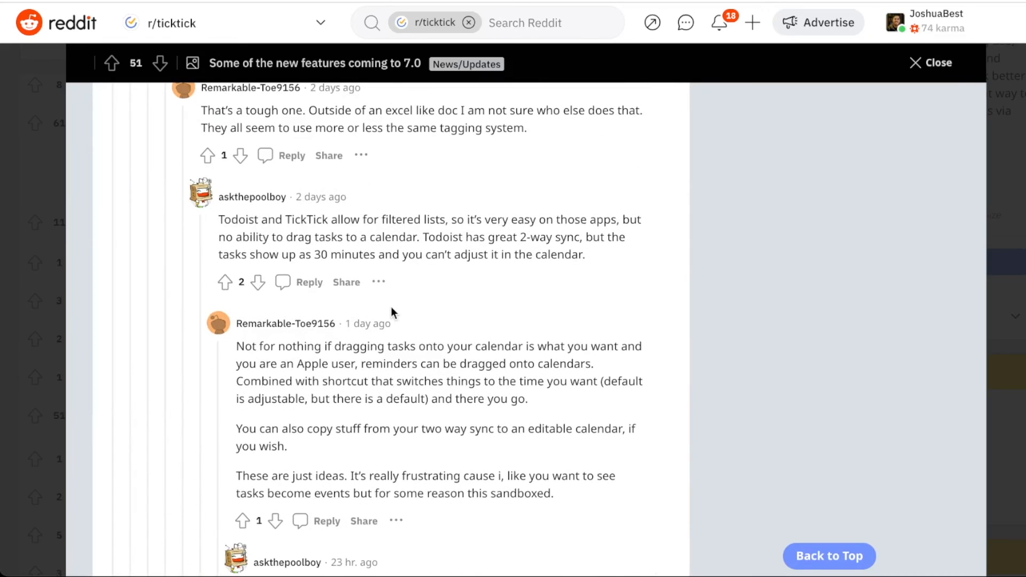
scroll(down, 3)
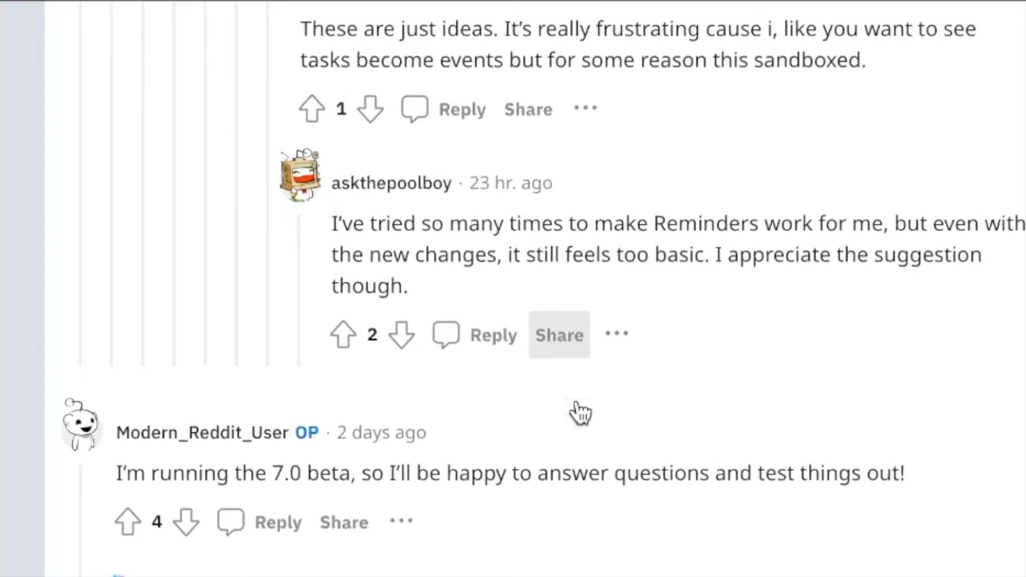
scroll(down, 3)
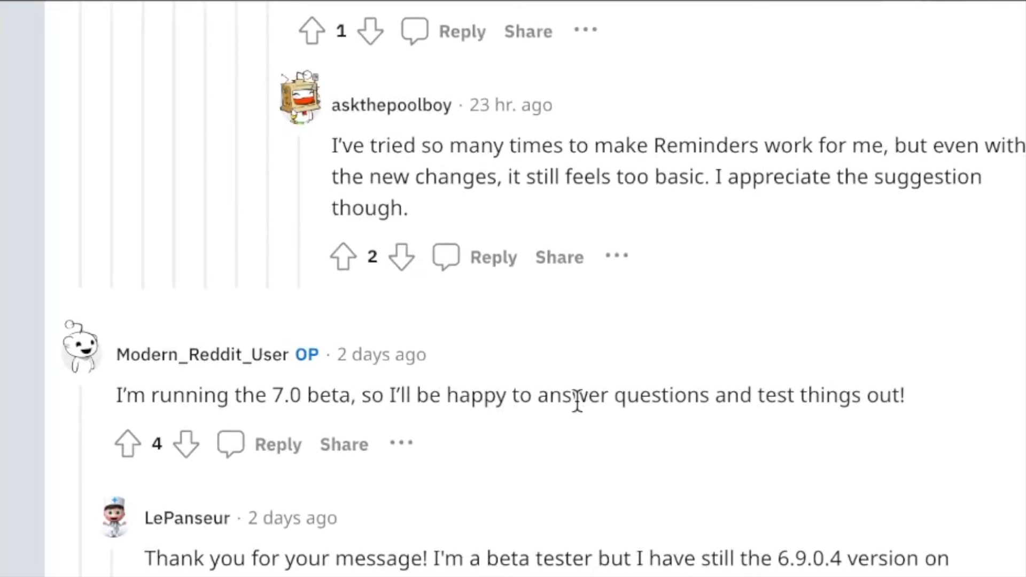
scroll(down, 3)
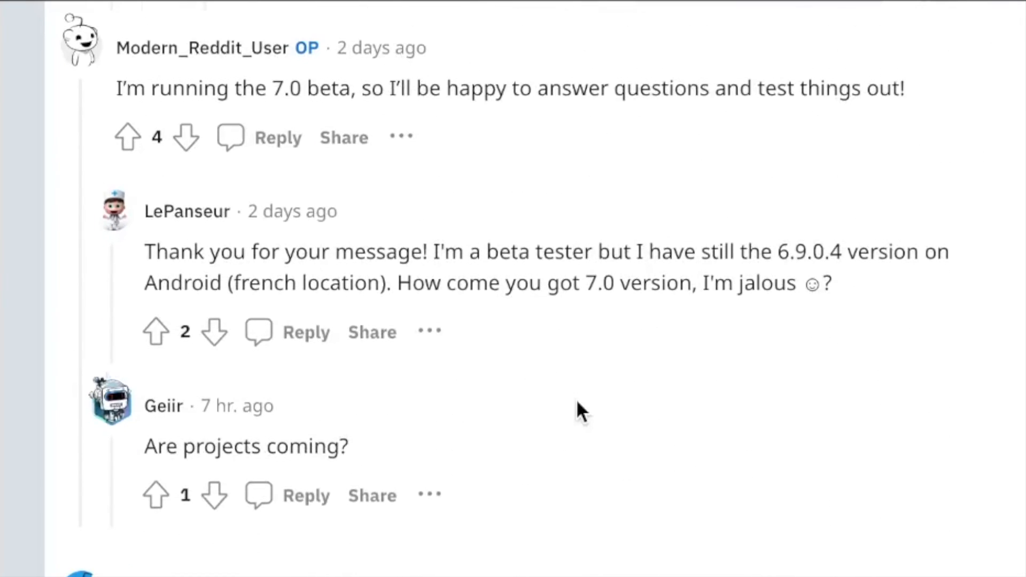
scroll(down, 3)
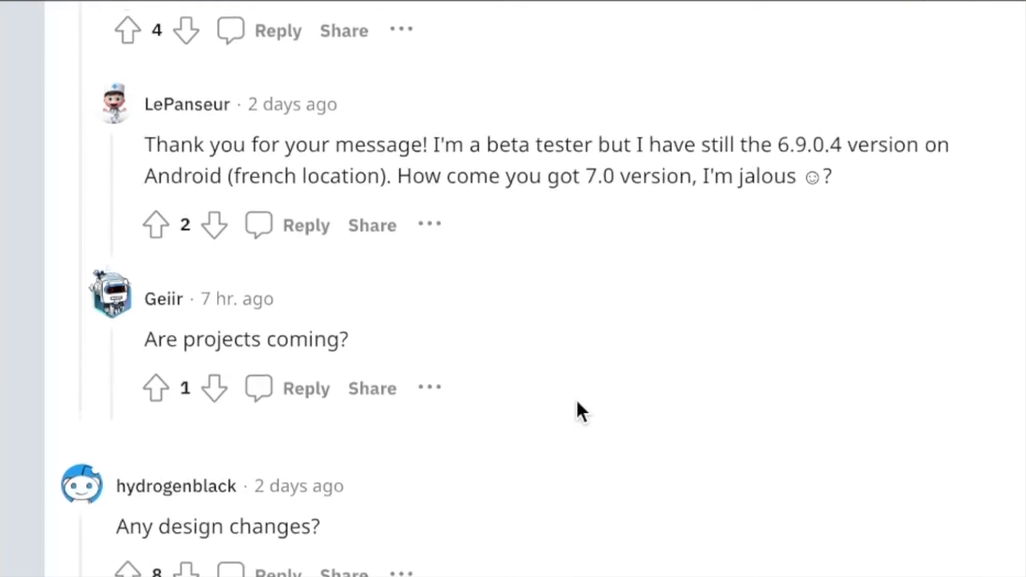
scroll(down, 3)
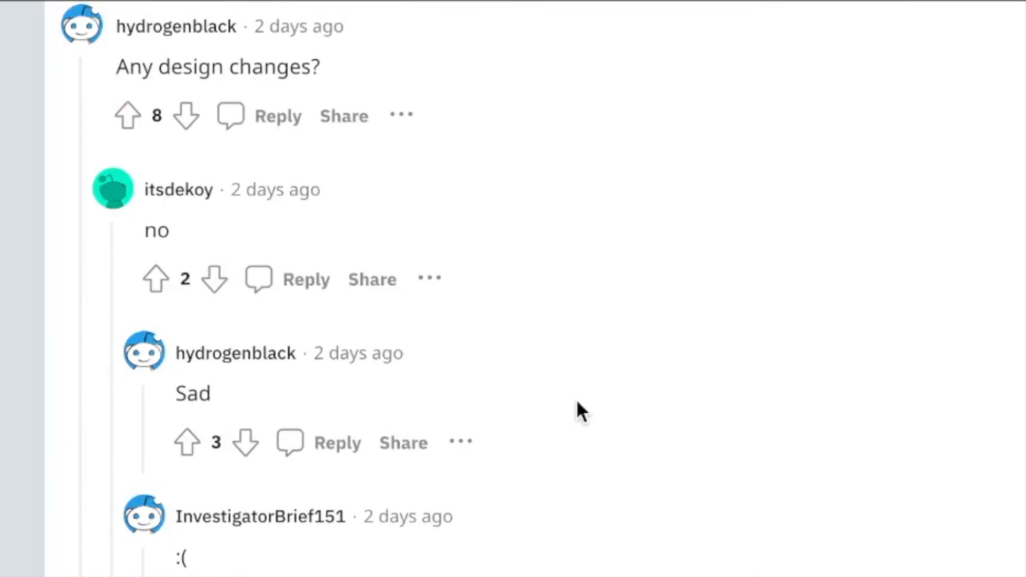
scroll(down, 3)
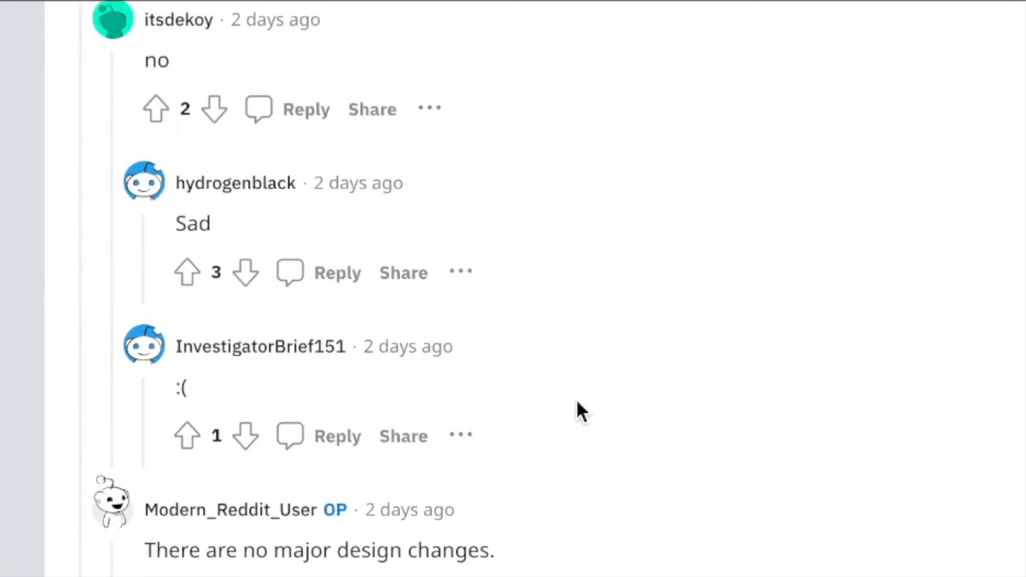
scroll(down, 3)
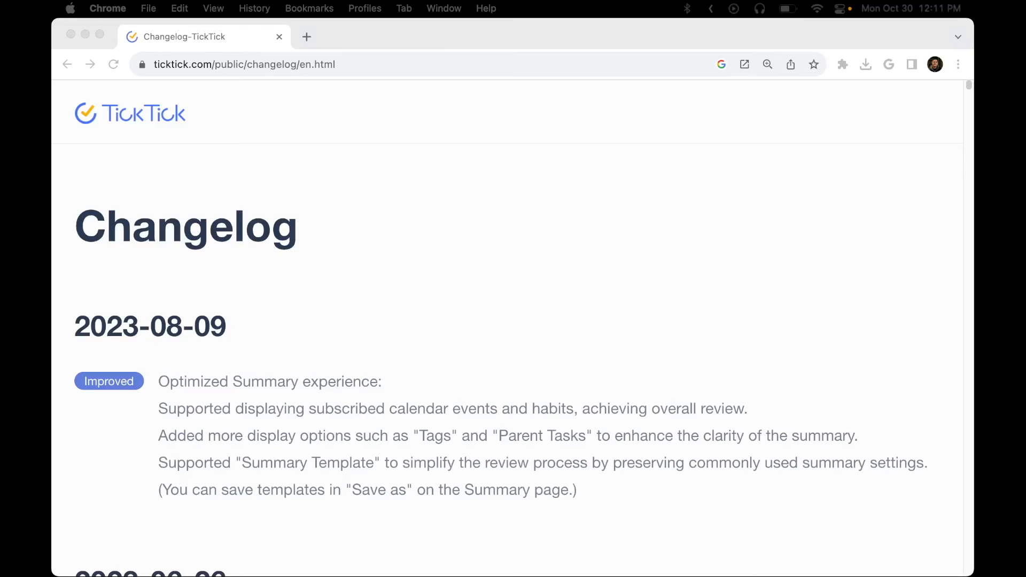
mouse_move(524, 497)
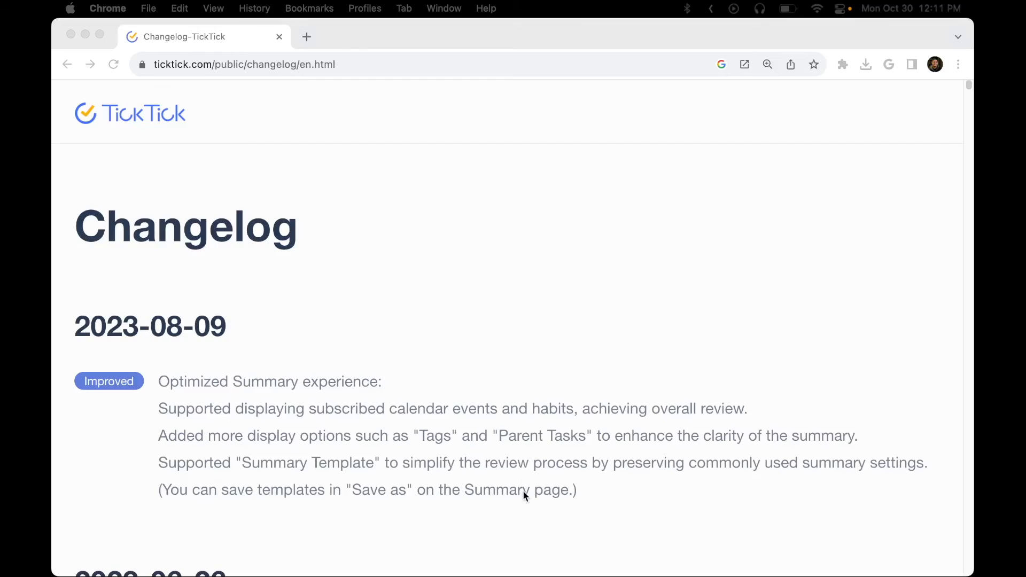
mouse_move(632, 474)
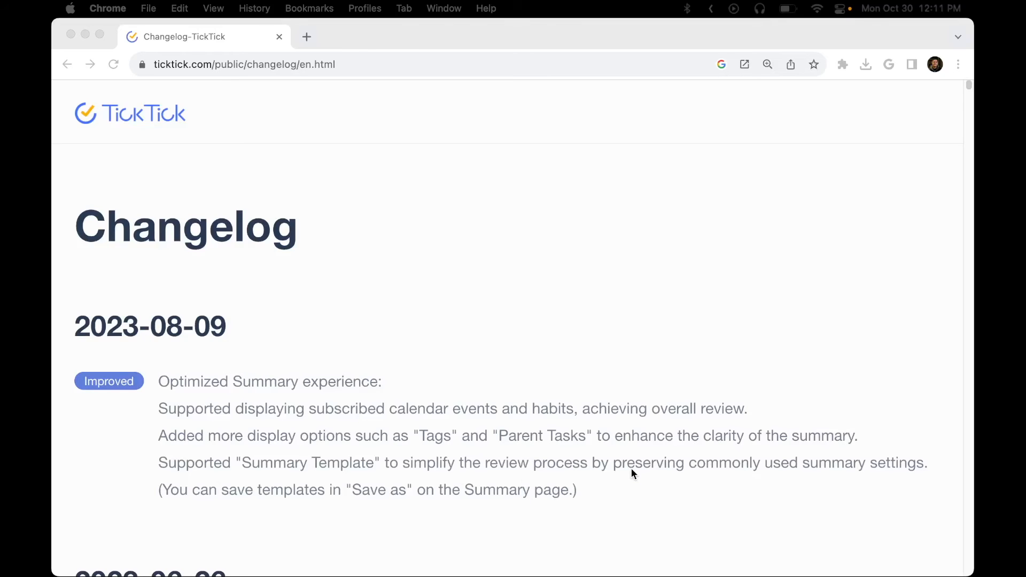
- Scroll through the dated release entries on ticktick.com/public/changelog
scroll(down, 3)
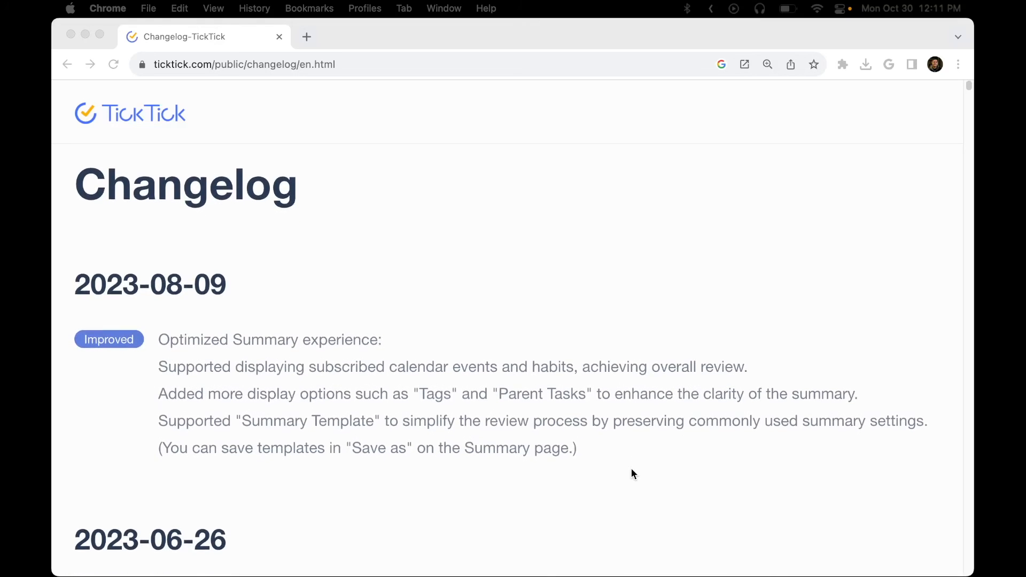
scroll(down, 3)
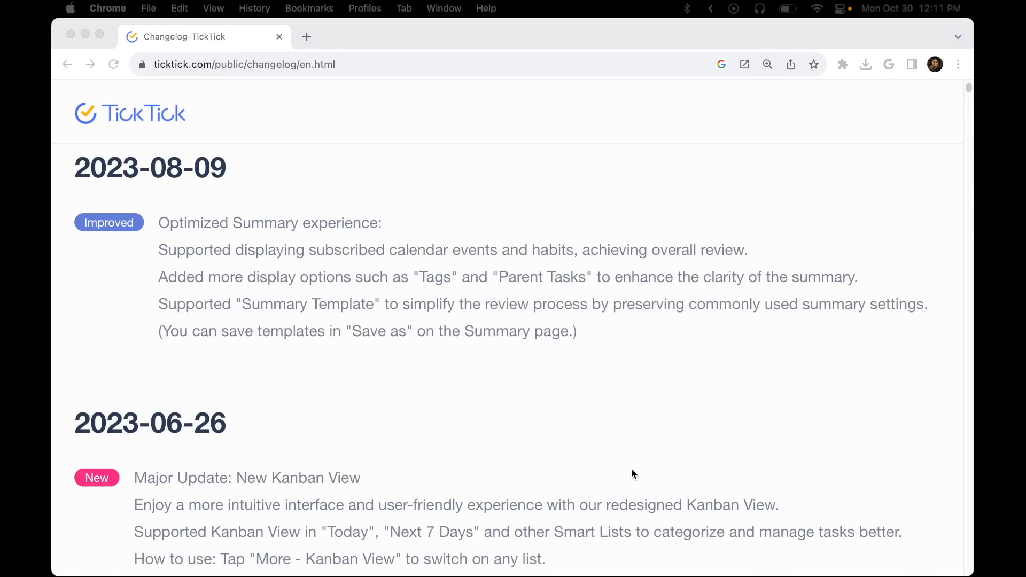
scroll(down, 3)
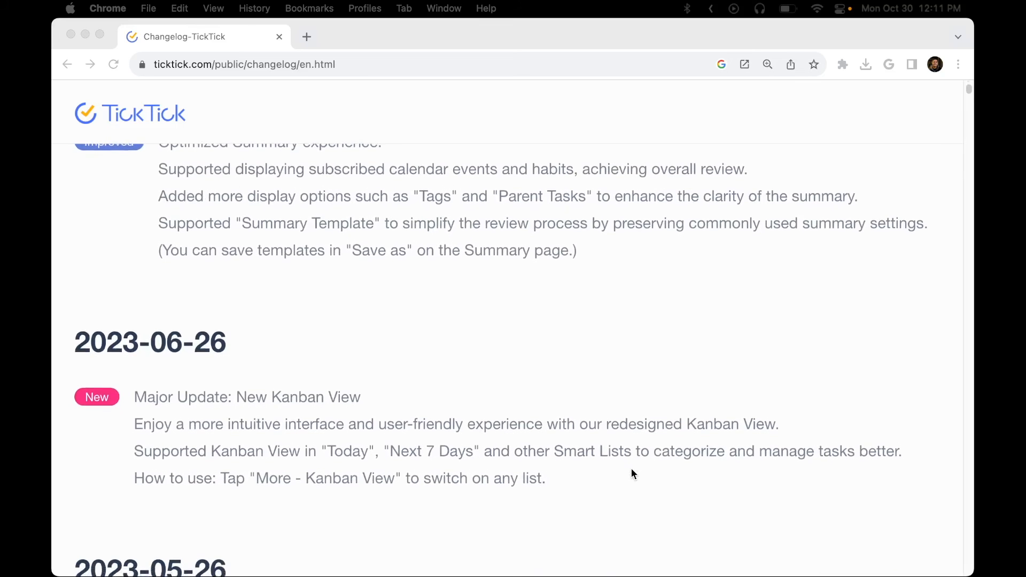
scroll(down, 3)
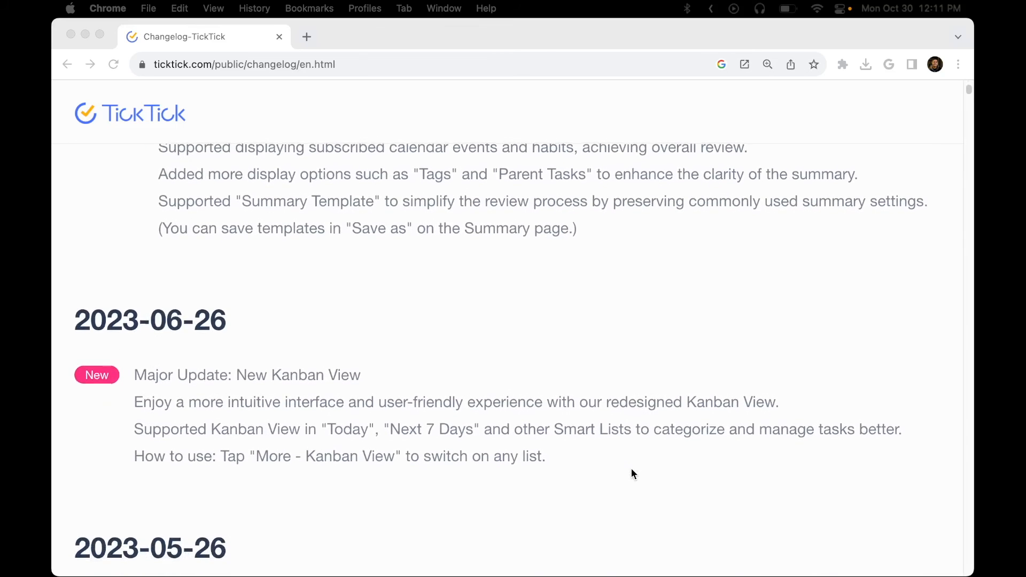
scroll(down, 3)
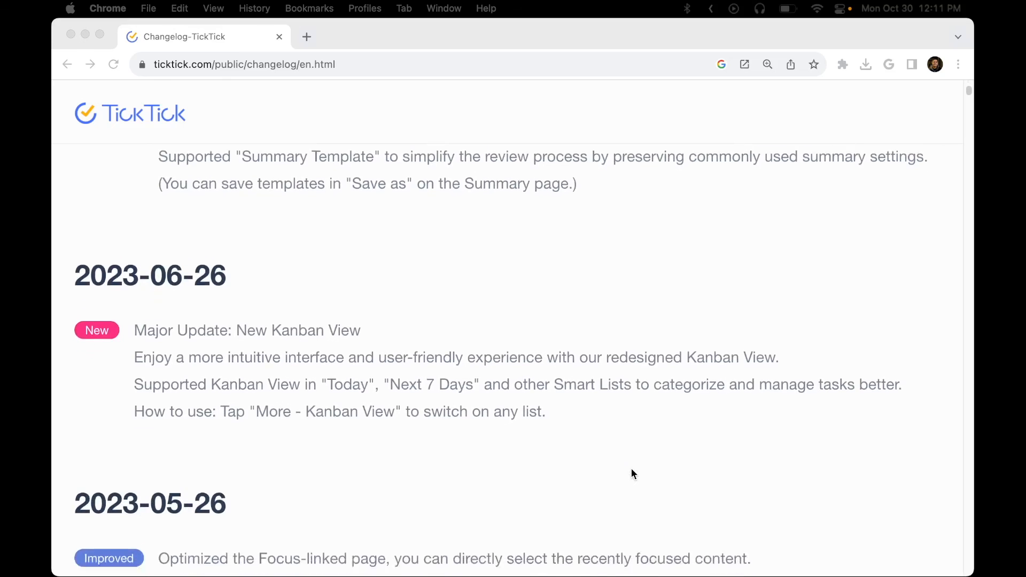
scroll(down, 3)
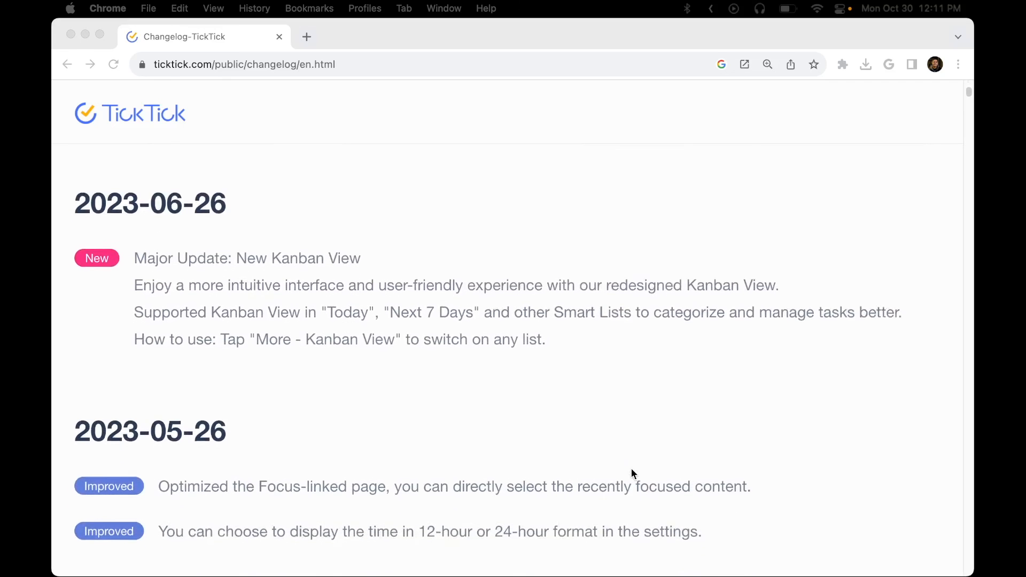
scroll(down, 3)
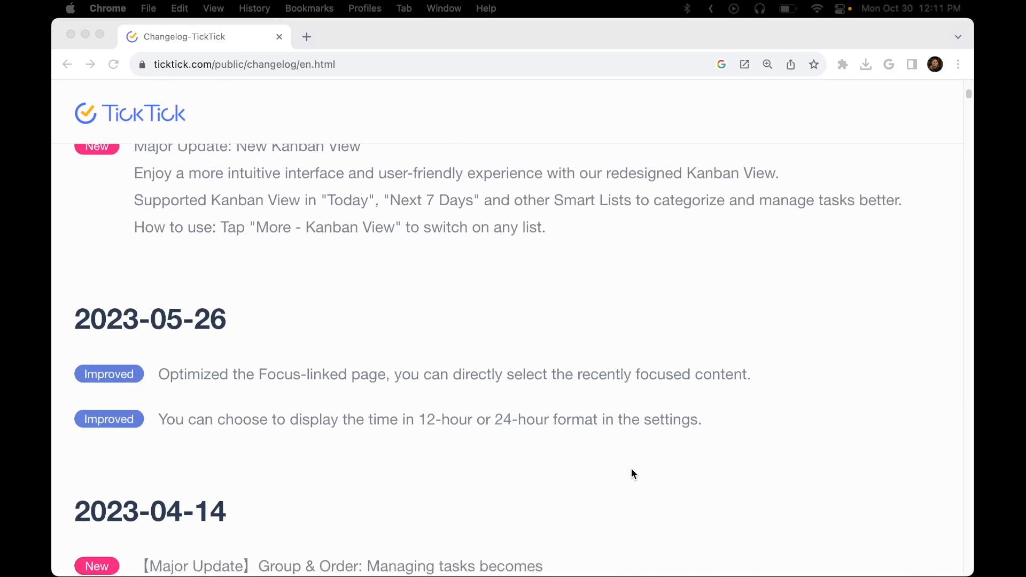
scroll(down, 3)
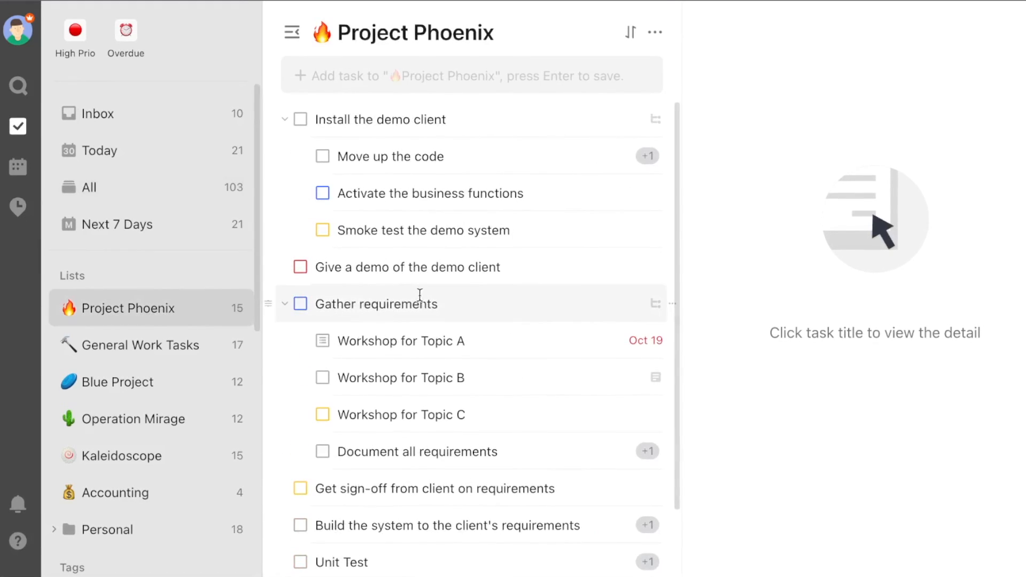
- Select the Operation Mirage list in the TickTick sidebar and browse its tasks
scroll(down, 3)
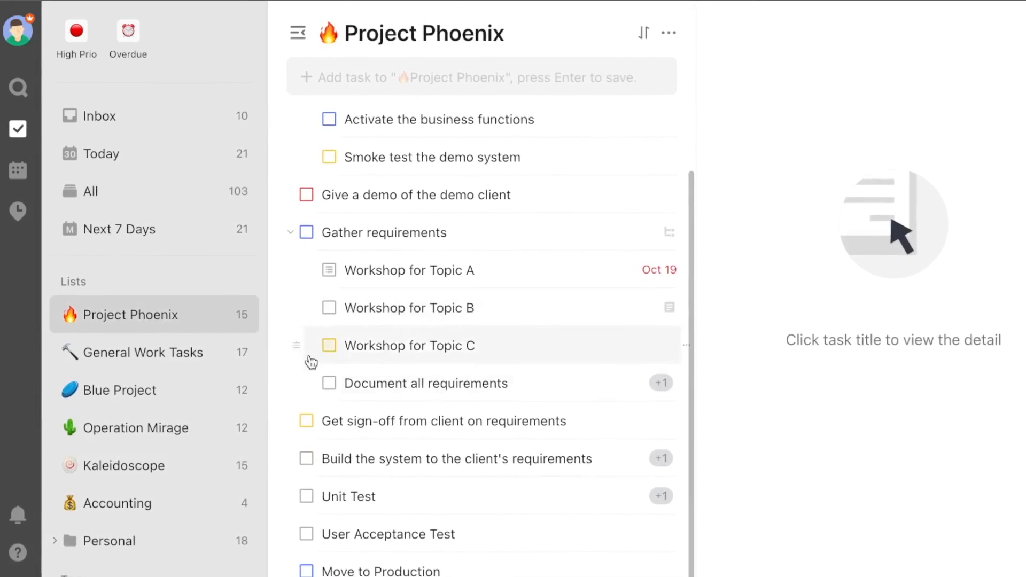
click(135, 428)
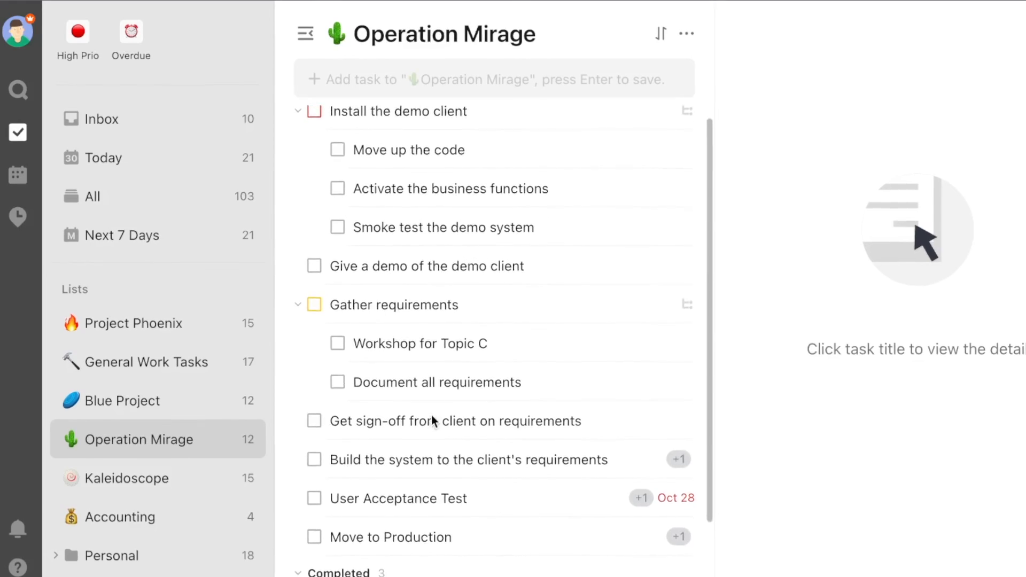
scroll(down, 3)
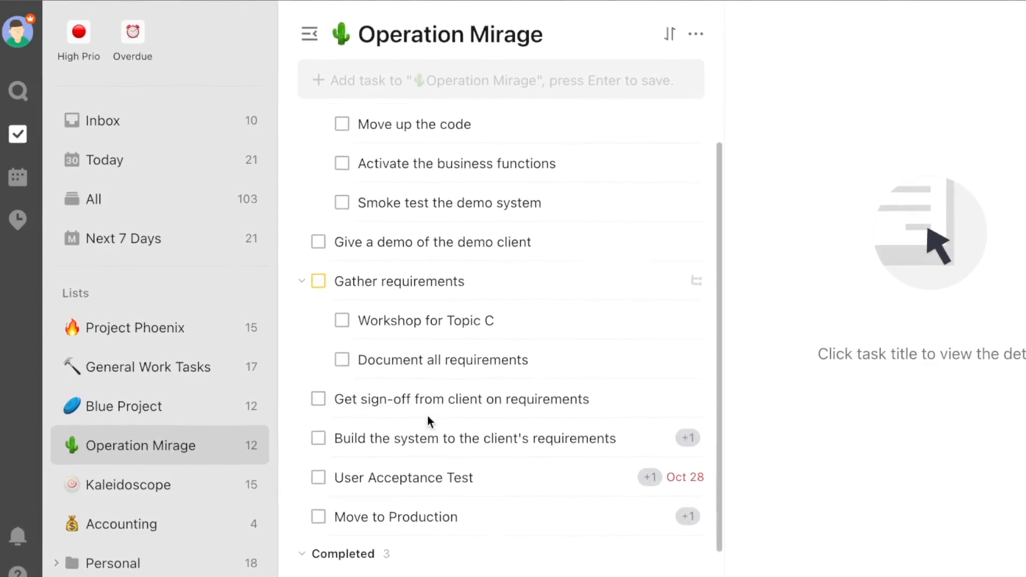